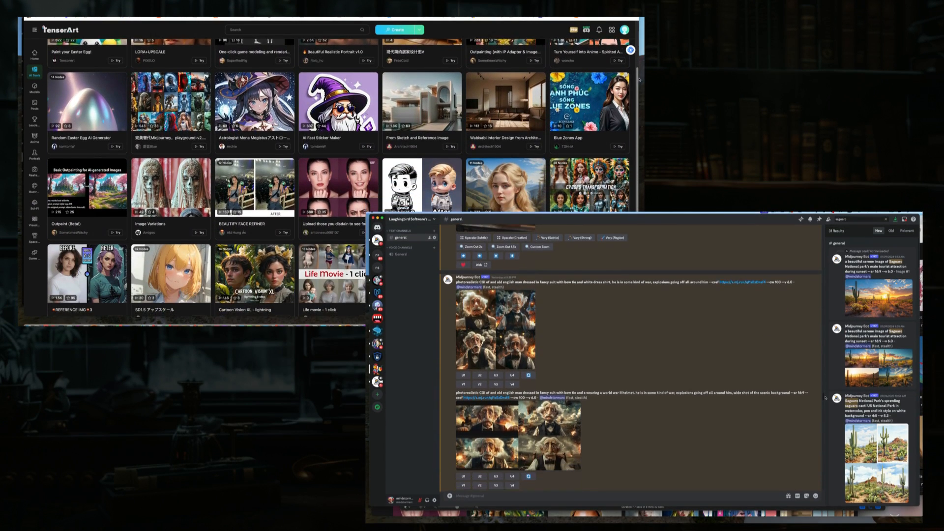
Show the full AI tools listing from the TensorArt home page.
scroll(down, 3)
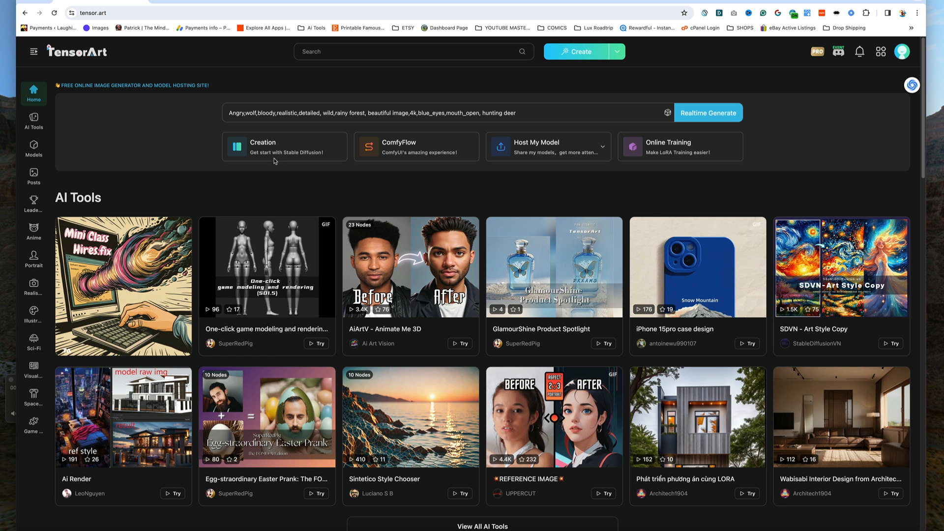
mouse_move(33, 148)
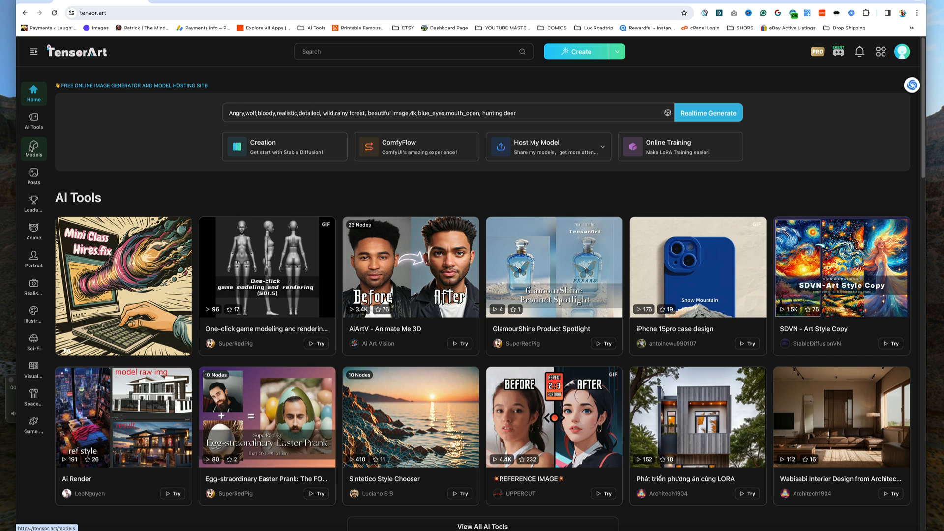
scroll(down, 3)
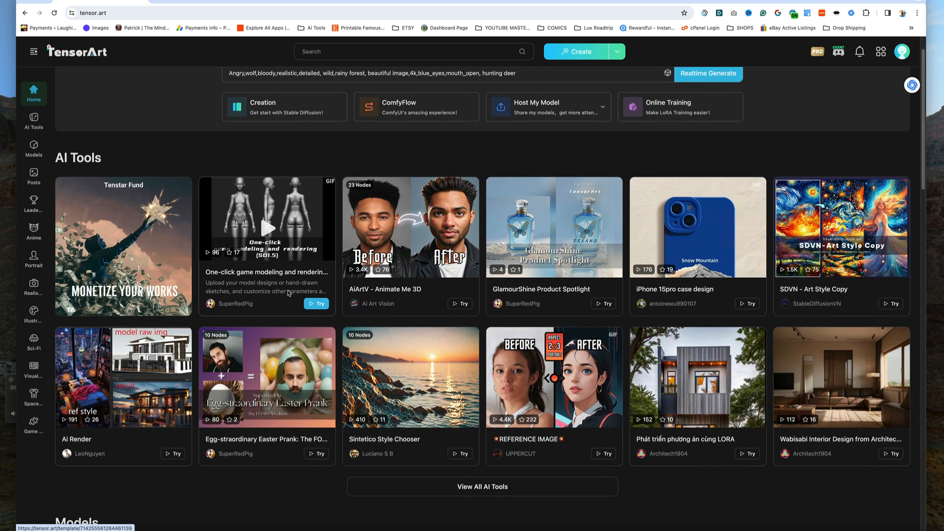
scroll(down, 3)
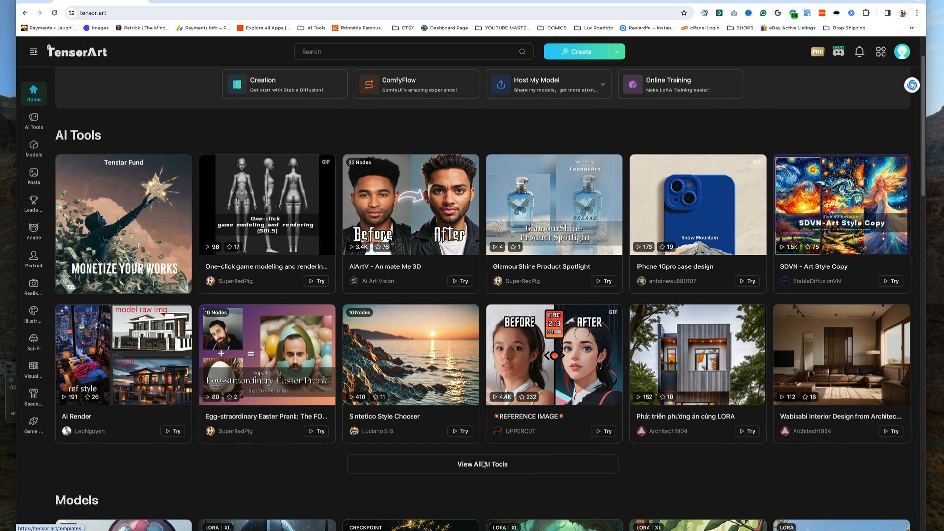
click(481, 463)
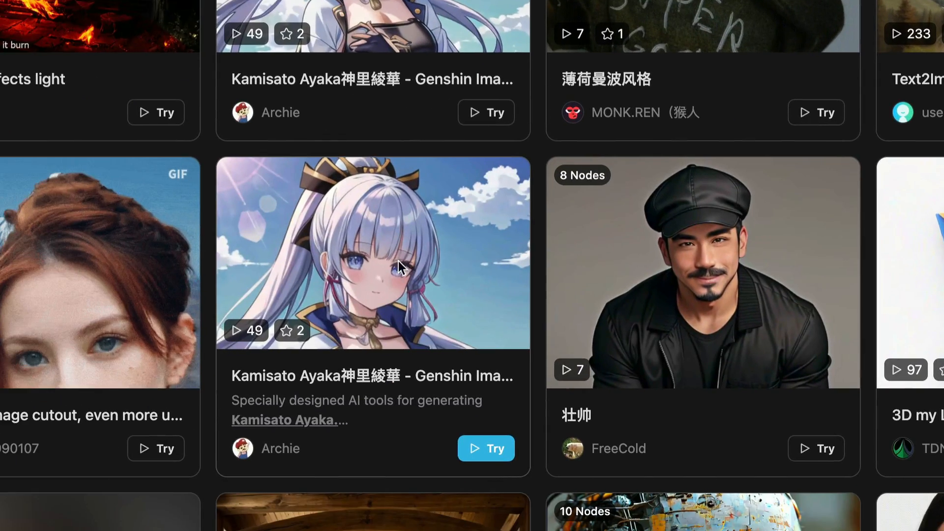
mouse_move(384, 283)
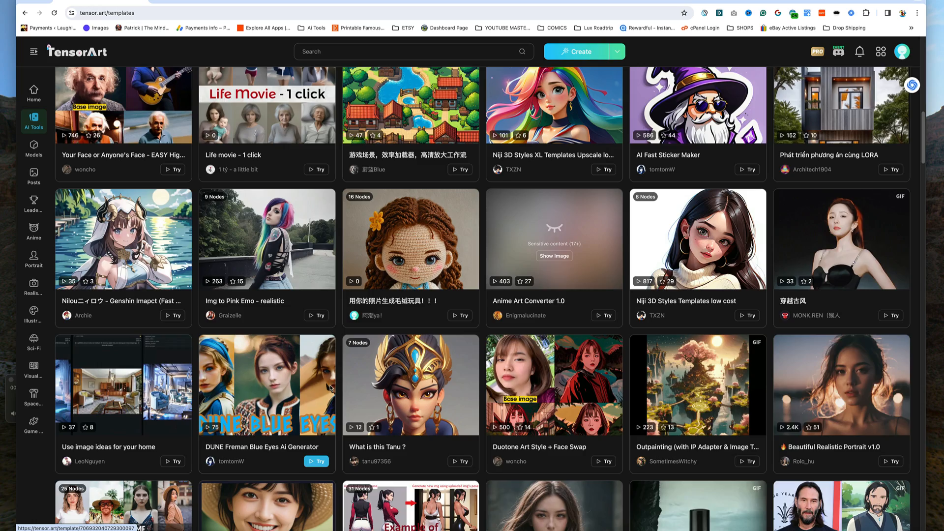
Run Drawing to Photo on the cartoon old gentleman portrait to get a photoreal version.
click(33, 122)
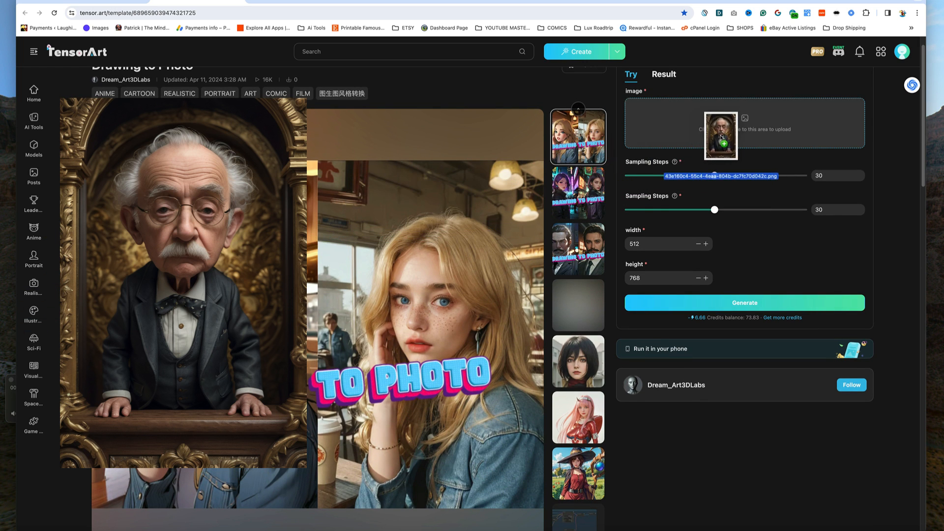
click(721, 134)
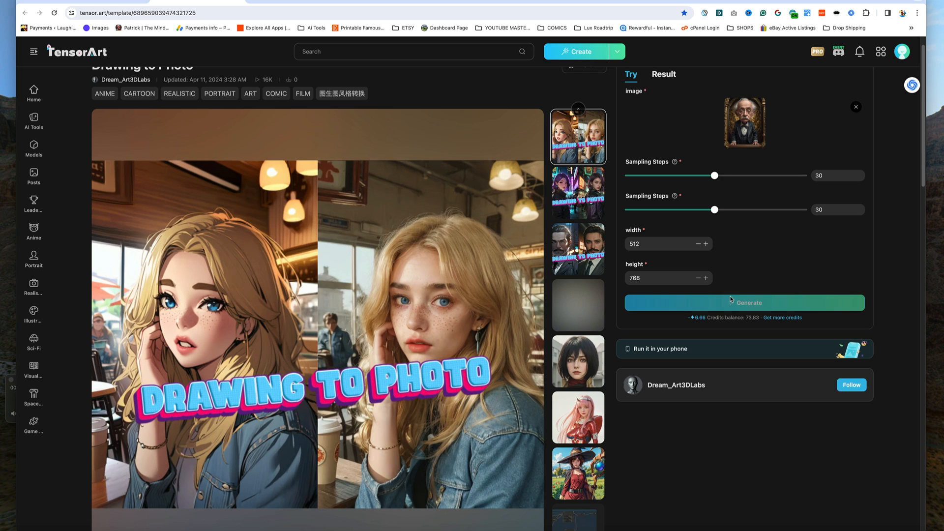
click(744, 301)
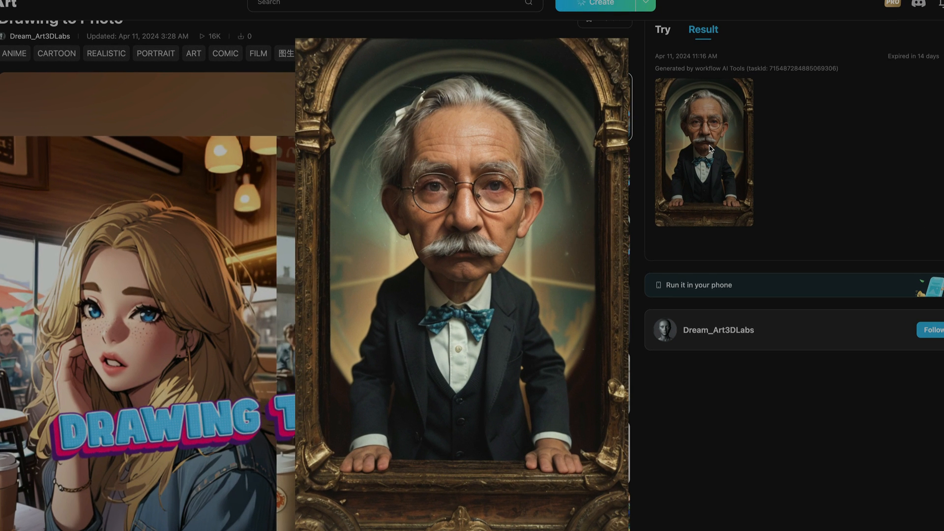
From the Models gallery, bring up the NUKE - Disney Pixar Style SDXL model page.
click(16, 92)
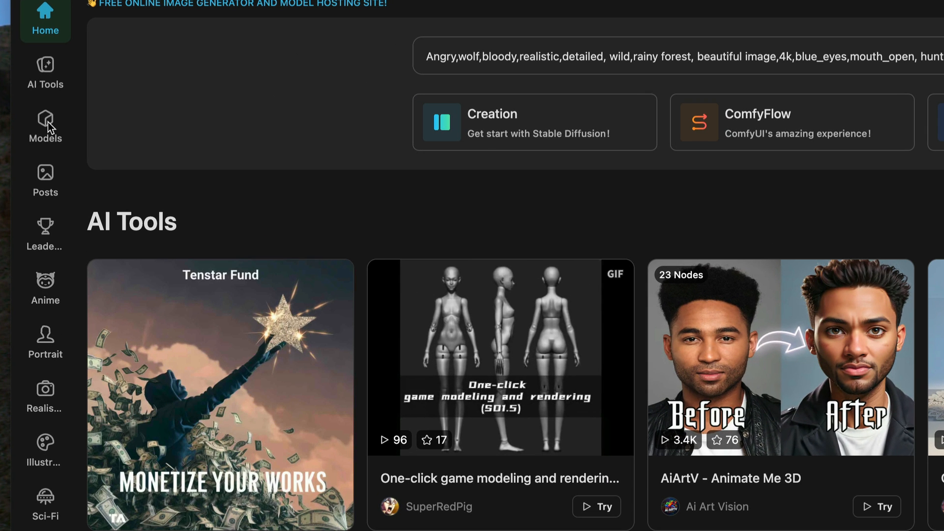
click(46, 126)
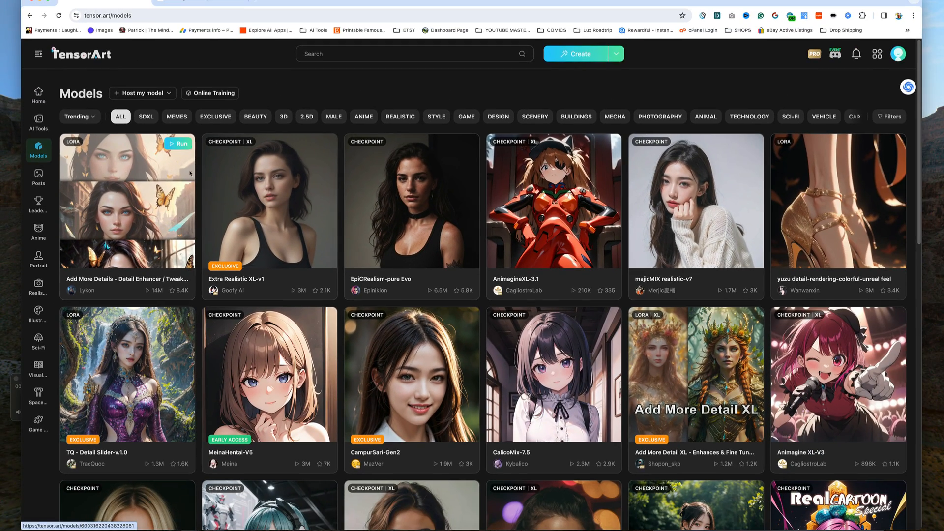
scroll(down, 3)
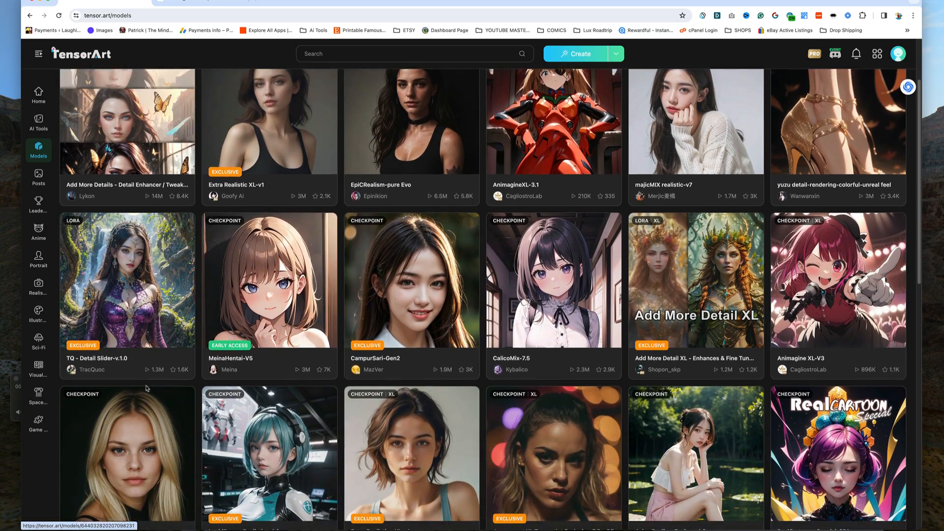
scroll(down, 3)
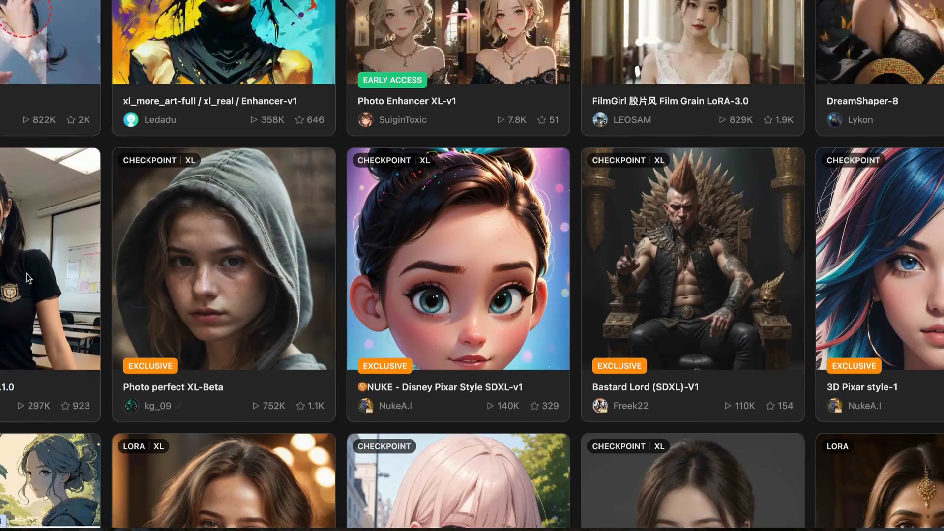
scroll(down, 3)
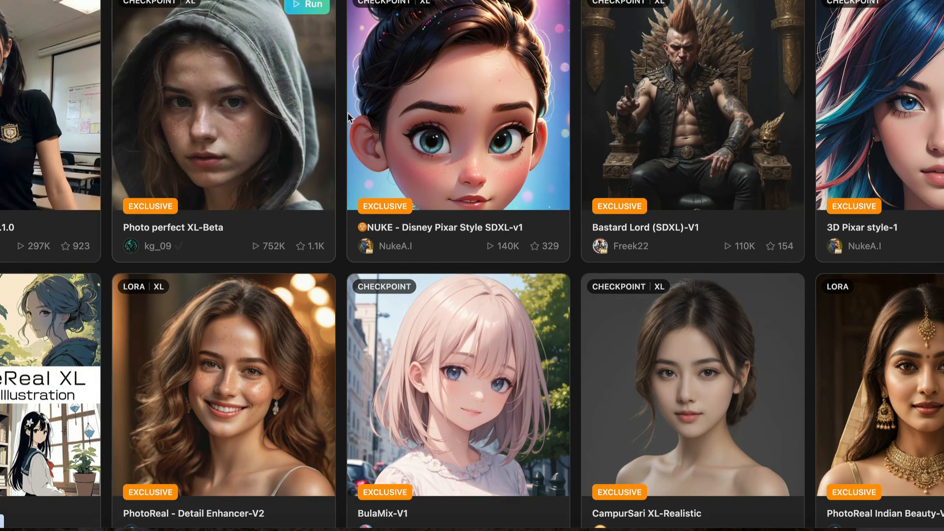
click(457, 109)
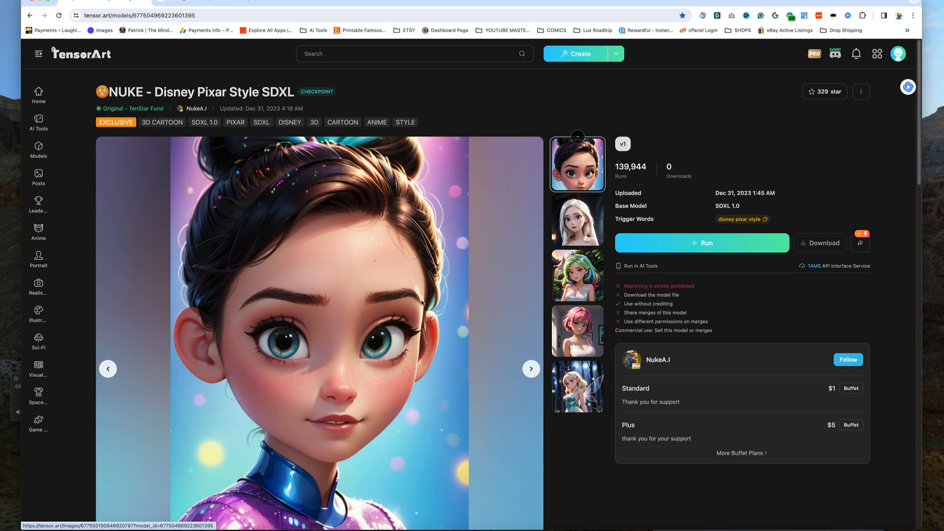
scroll(down, 3)
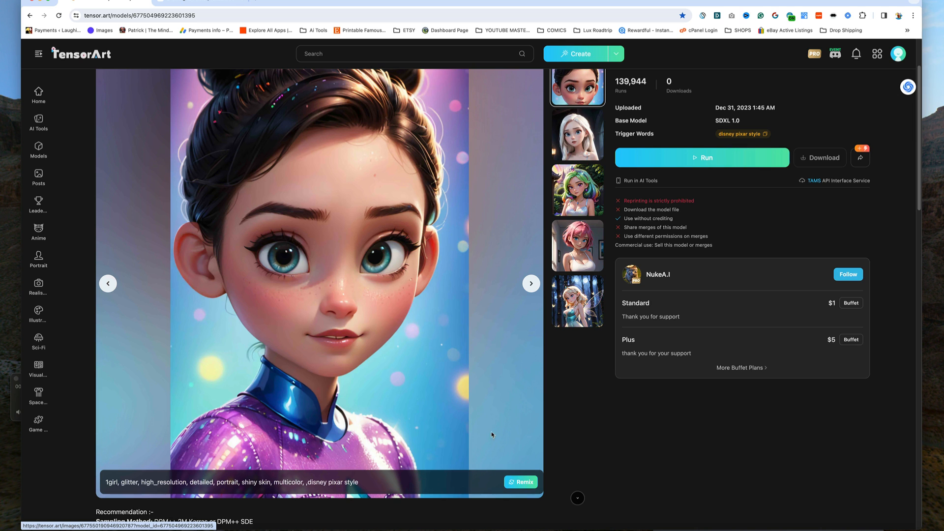
Start a run on the Pixar model with prompt 'an older scottish' gentleman.
click(701, 157)
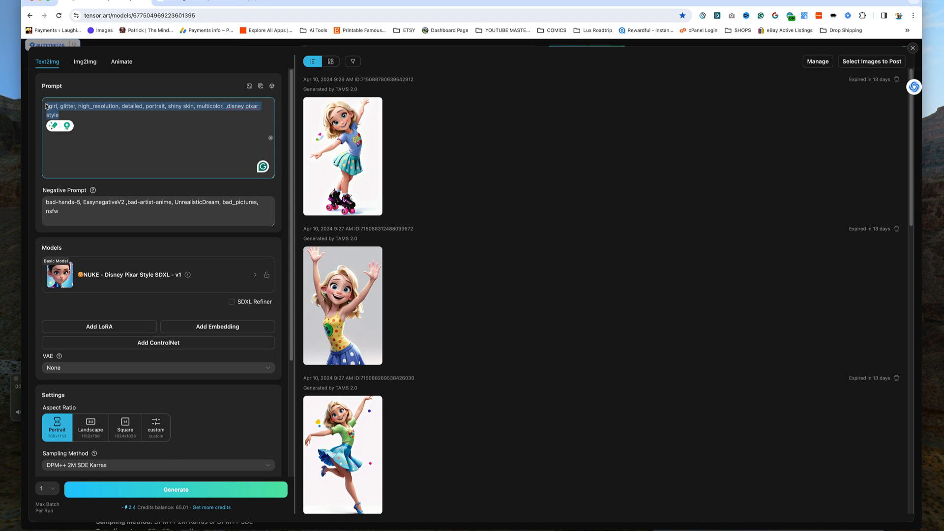
key(ctrl+plus)
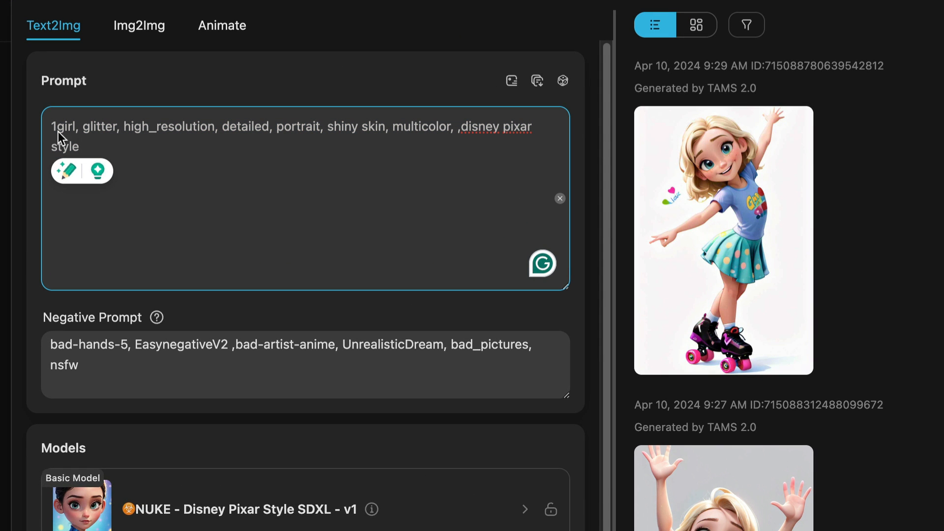
mouse_move(537, 139)
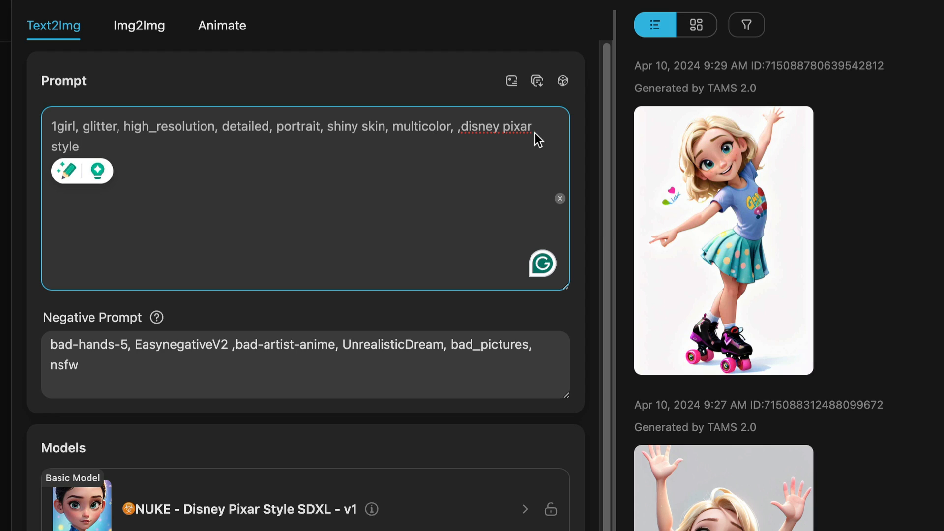
mouse_move(158, 160)
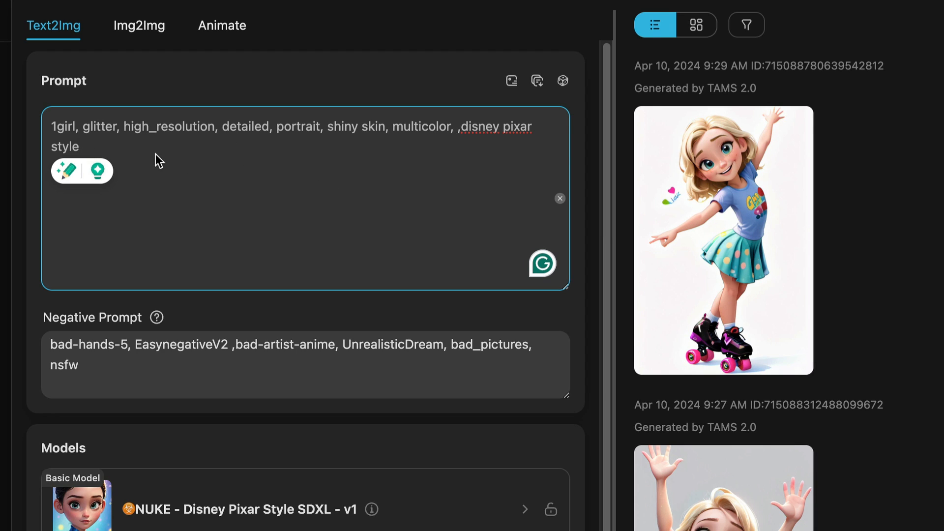
mouse_move(60, 133)
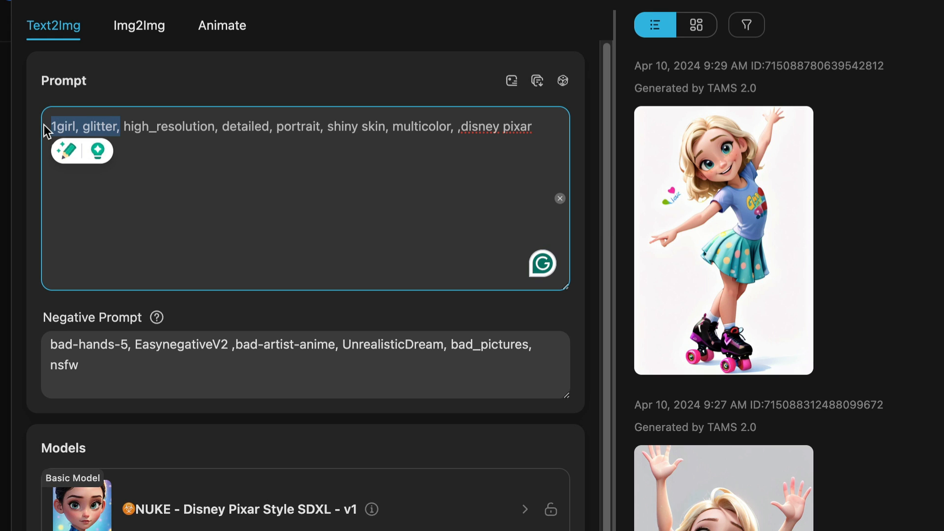
text(a)
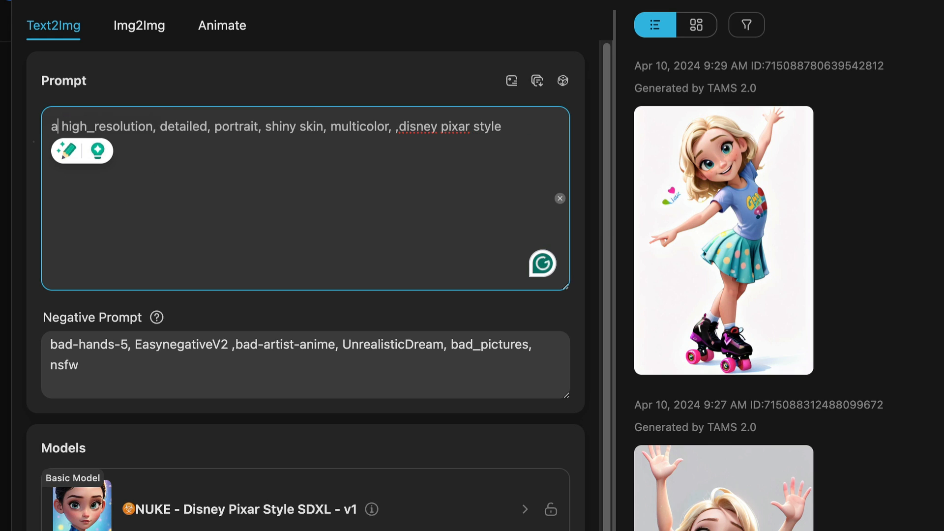
text(n older sc)
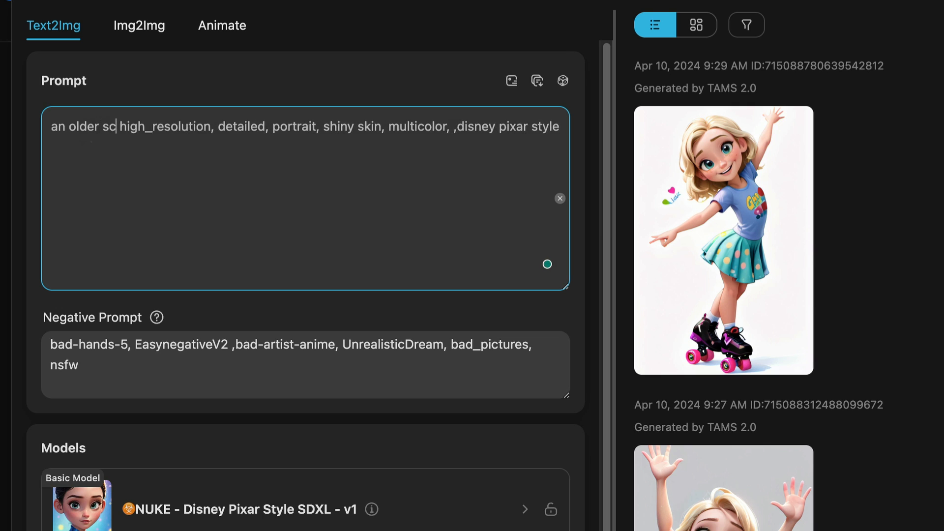
text(ottish gentleman)
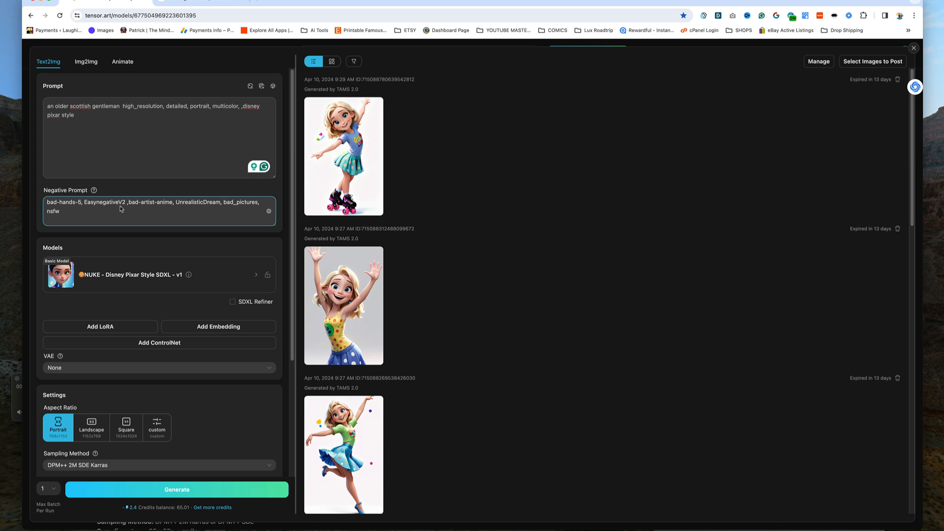
mouse_move(89, 216)
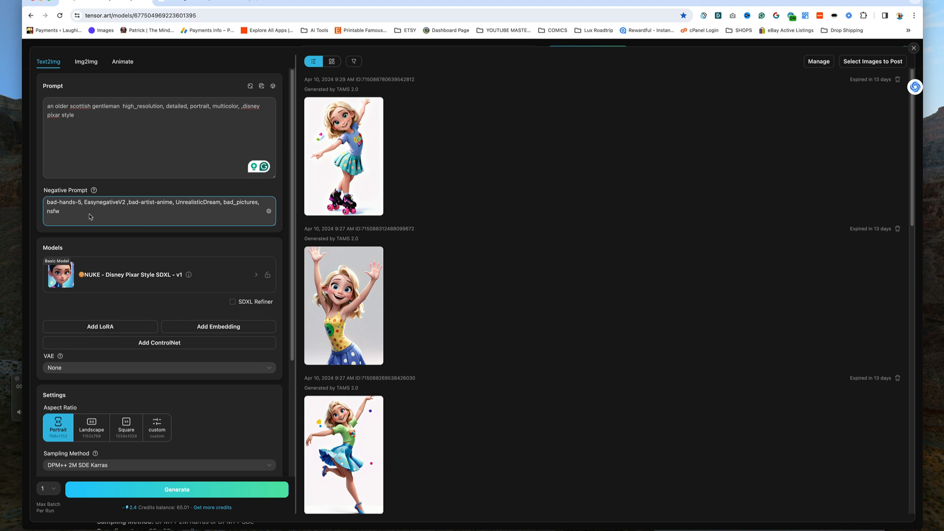
Extend the prompt with ', walking. wearing red tennis shoes'.
scroll(down, 3)
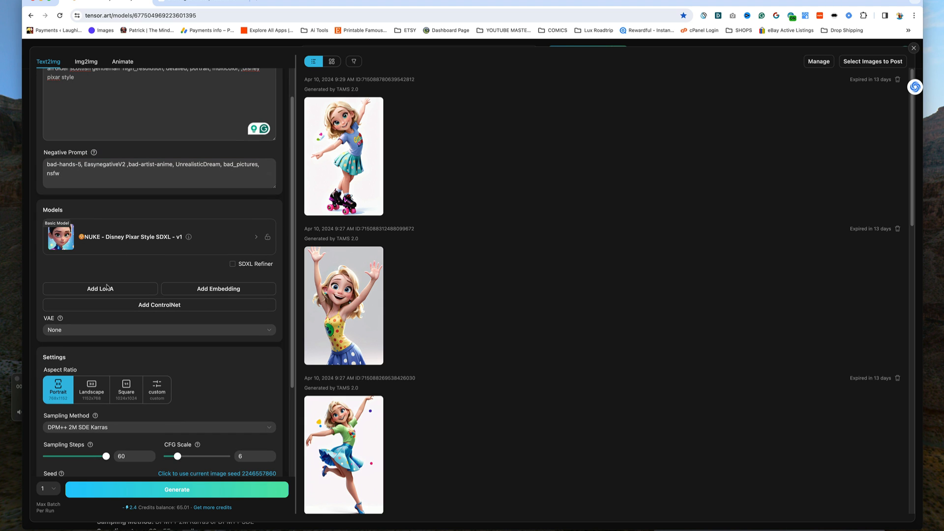
mouse_move(181, 269)
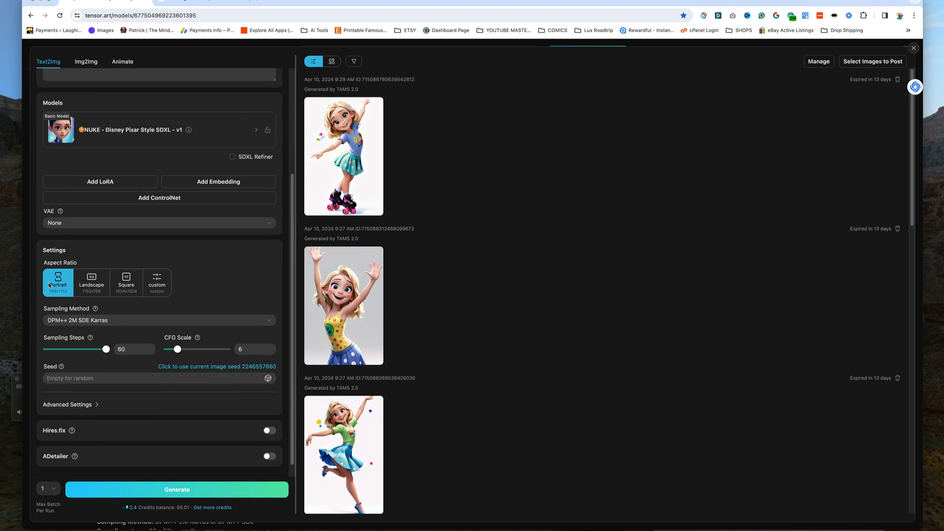
scroll(up, 3)
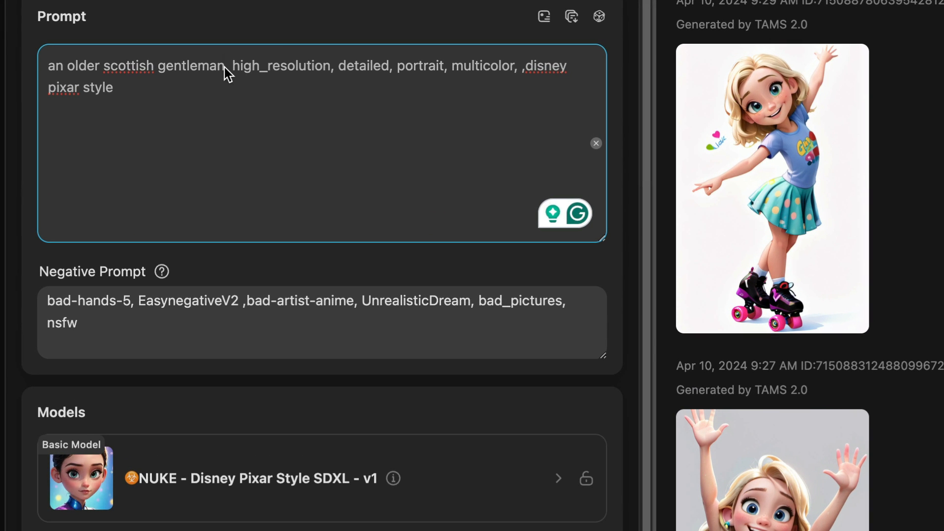
text(, walking)
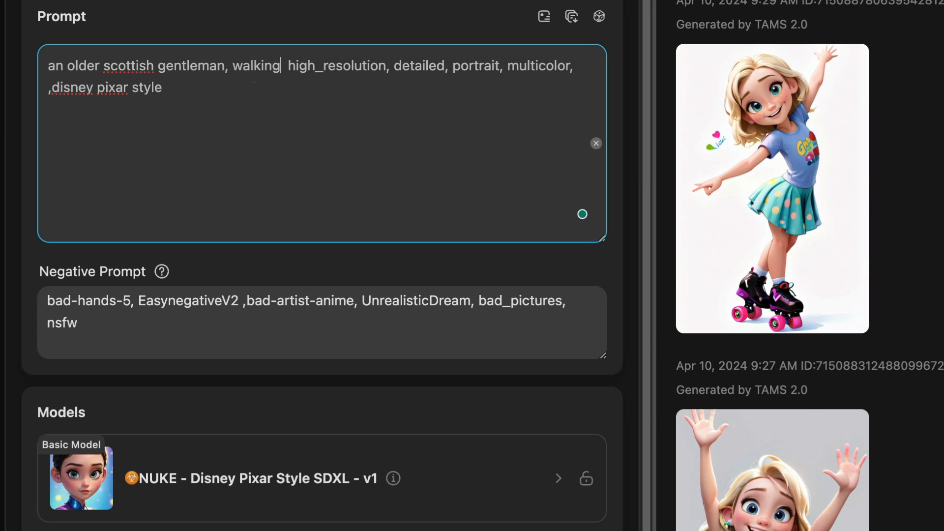
text(.)
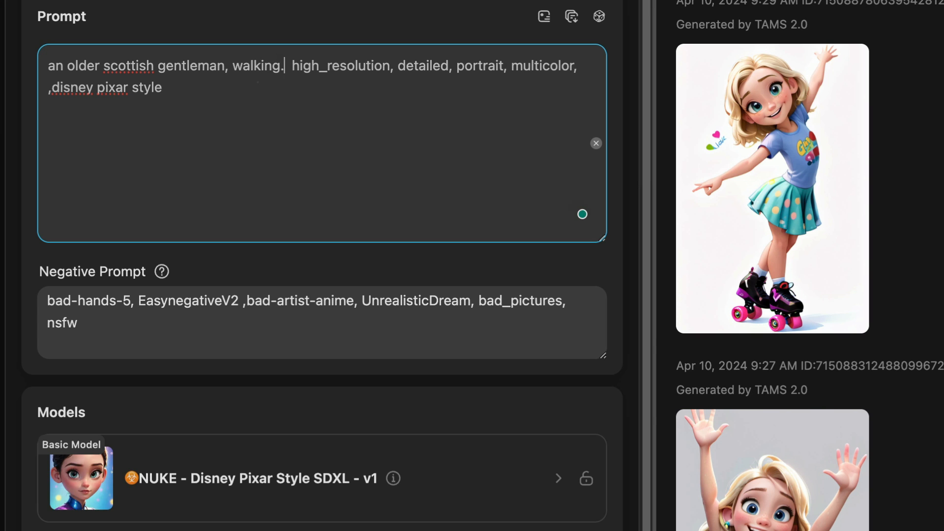
text(wearing red t)
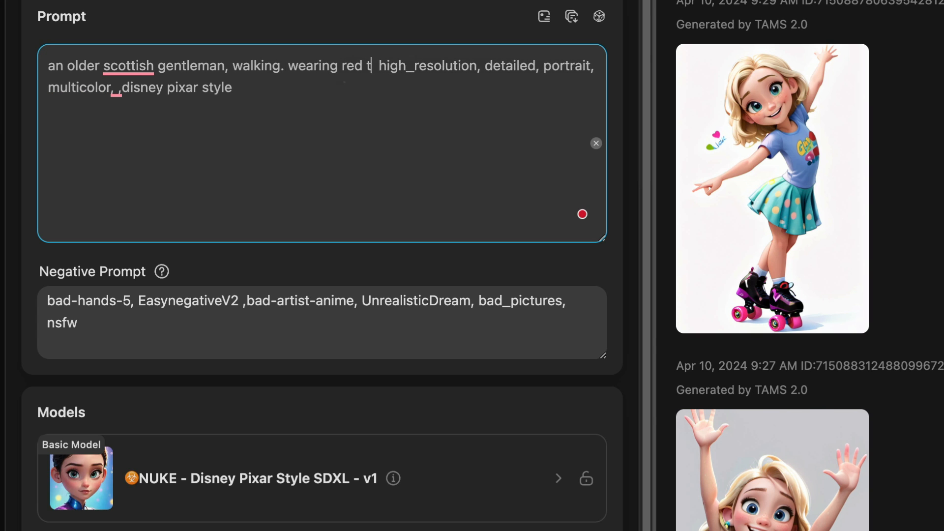
text(ennis shoe)
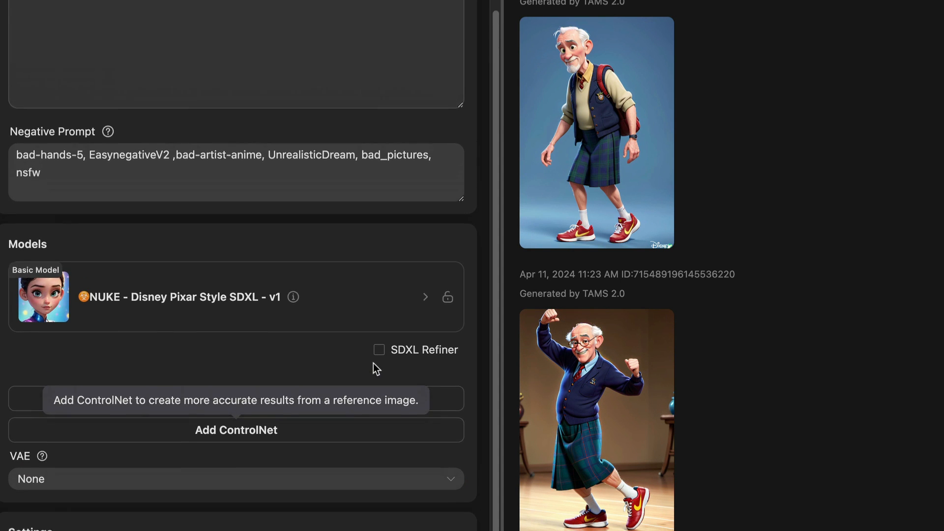
Add 'white shaggy hair, and a beard' and 'at a' bar to the prompt, generate, then head to Models.
scroll(up, 3)
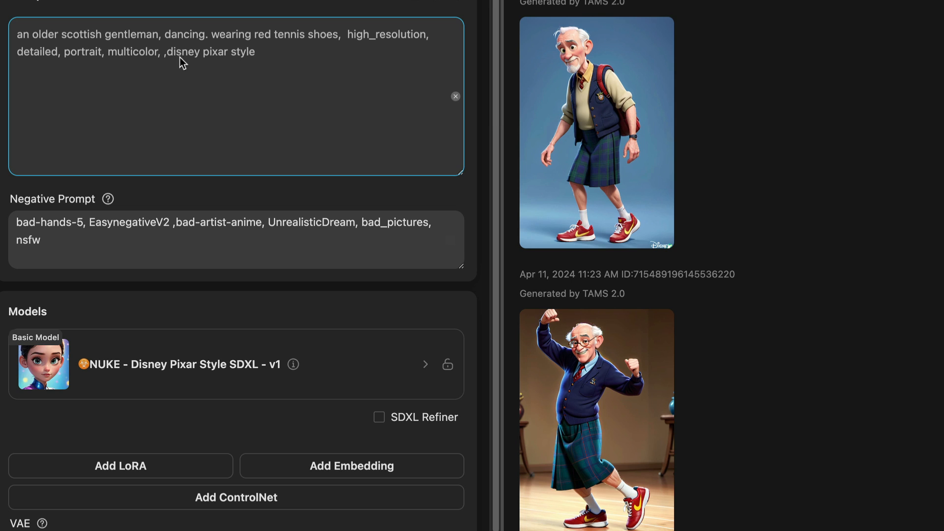
text(white shaggy hair,)
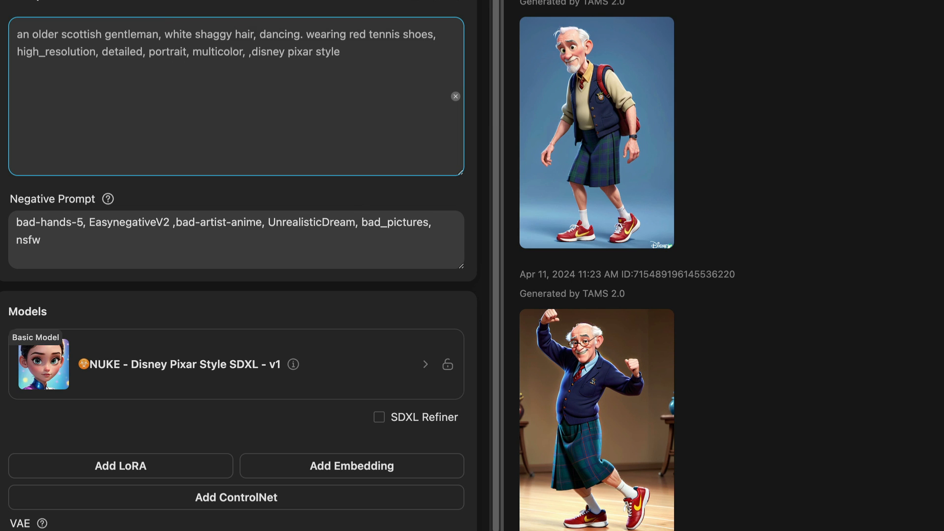
text(and a beard)
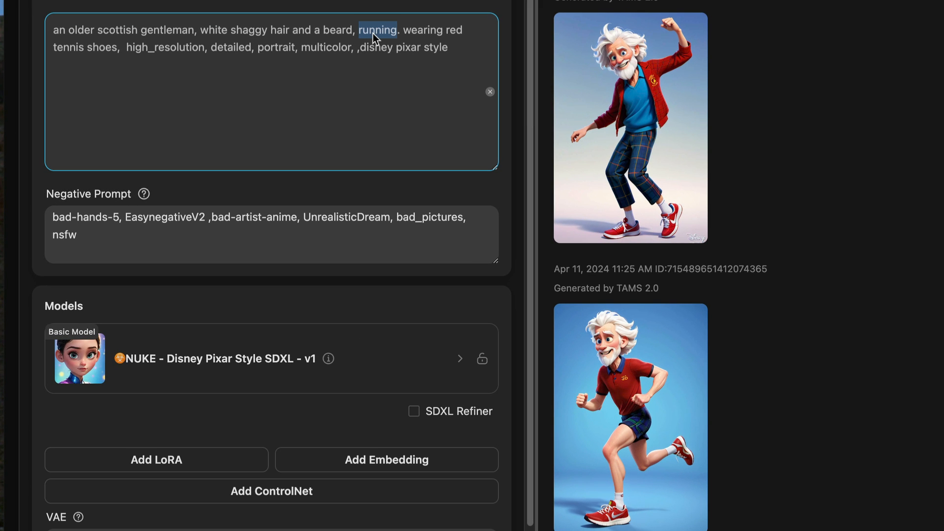
text(at a ba)
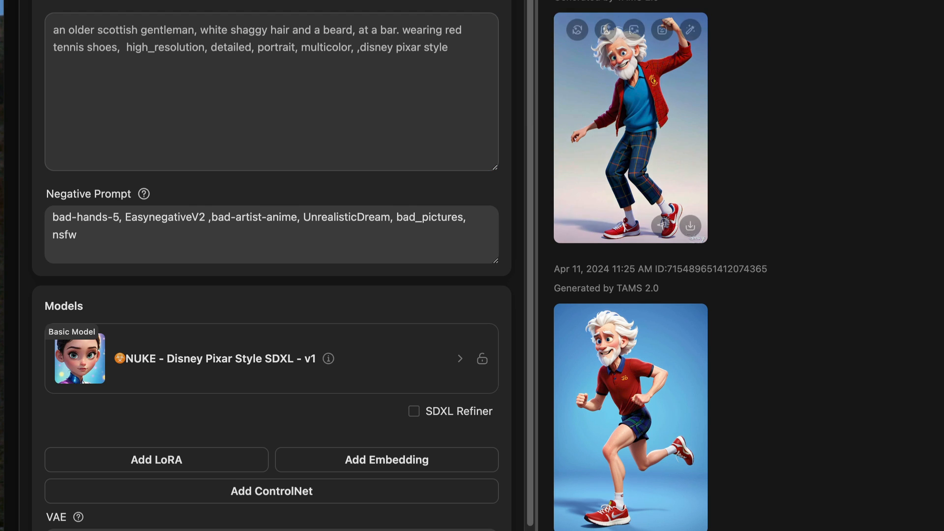
scroll(down, 3)
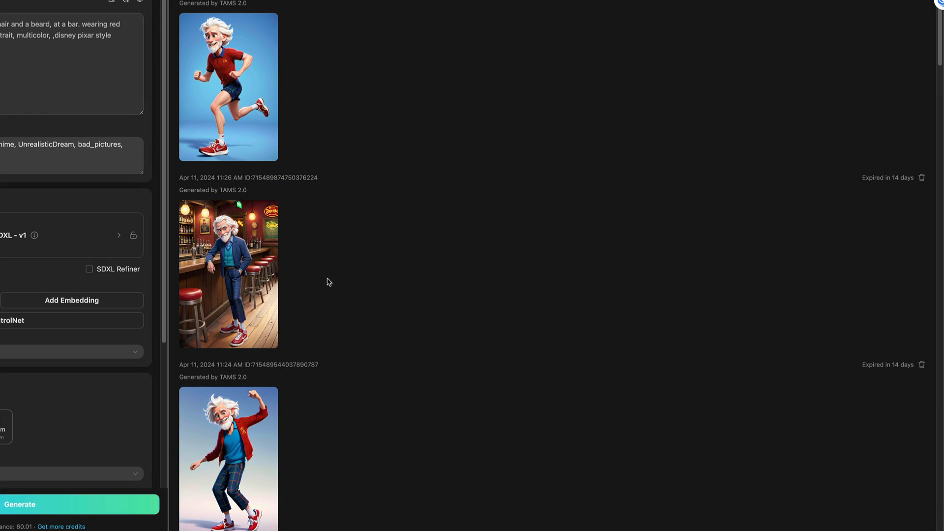
click(69, 63)
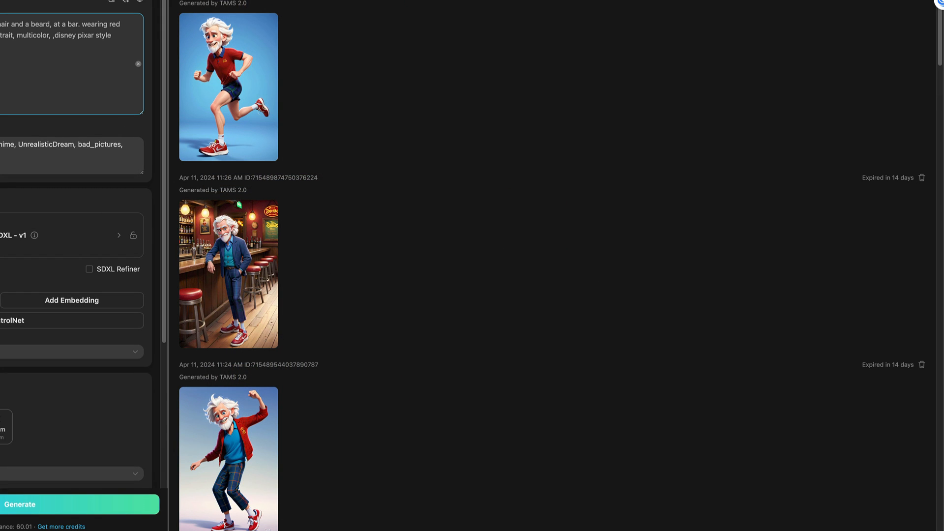
mouse_move(227, 306)
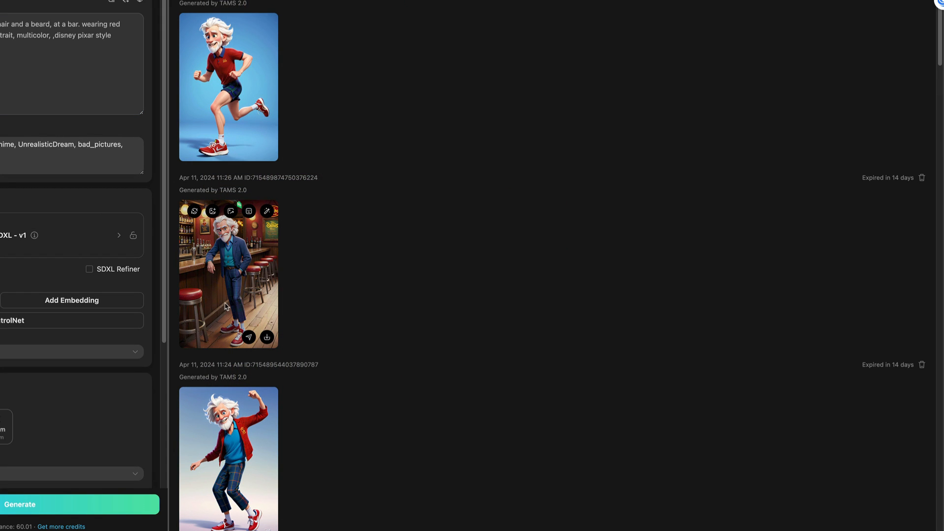
mouse_move(341, 385)
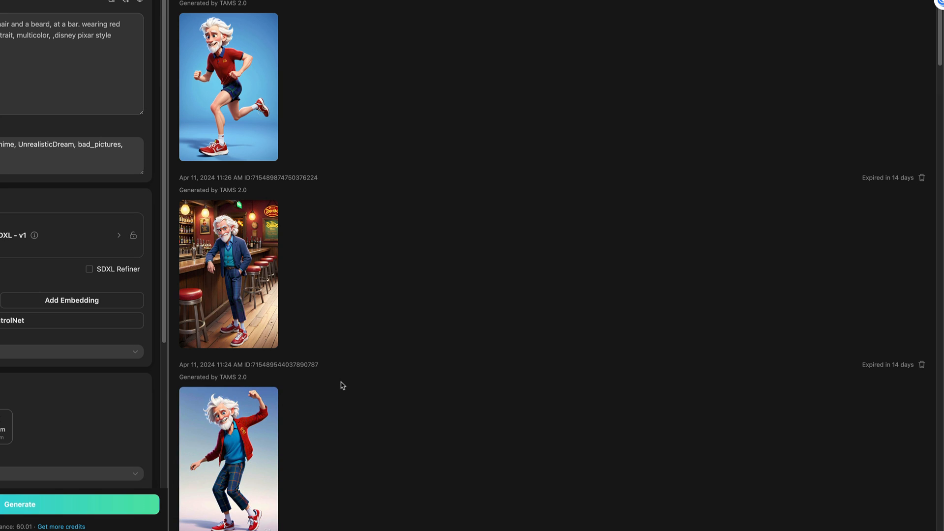
mouse_move(379, 377)
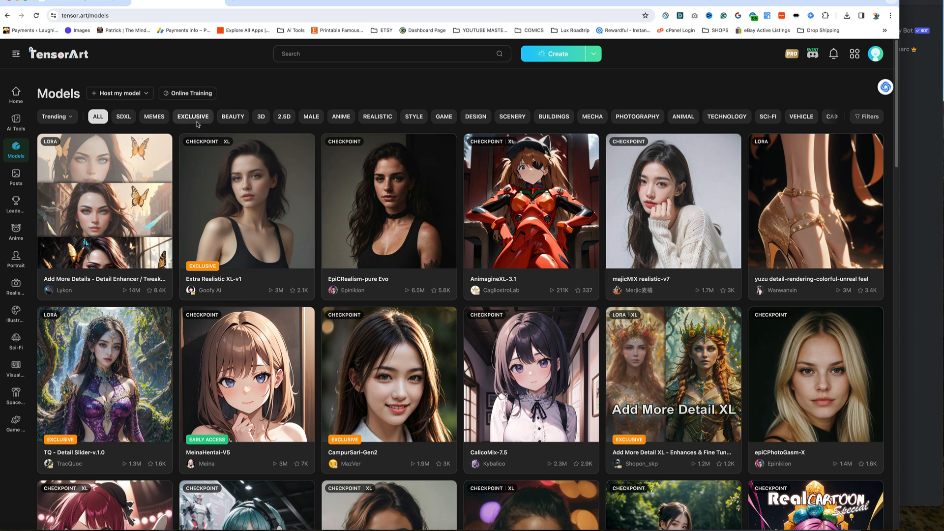
mouse_move(683, 116)
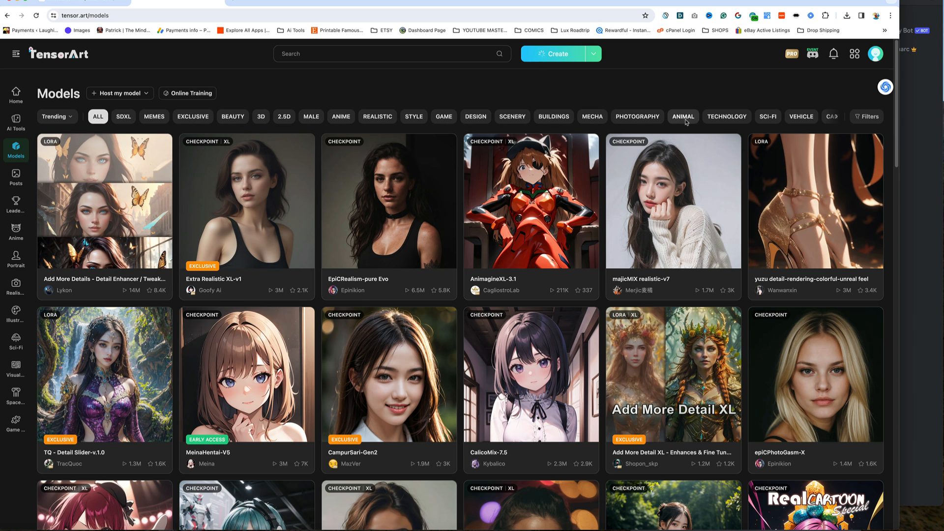
Scroll through the trending Models gallery before switching to Discord.
scroll(down, 3)
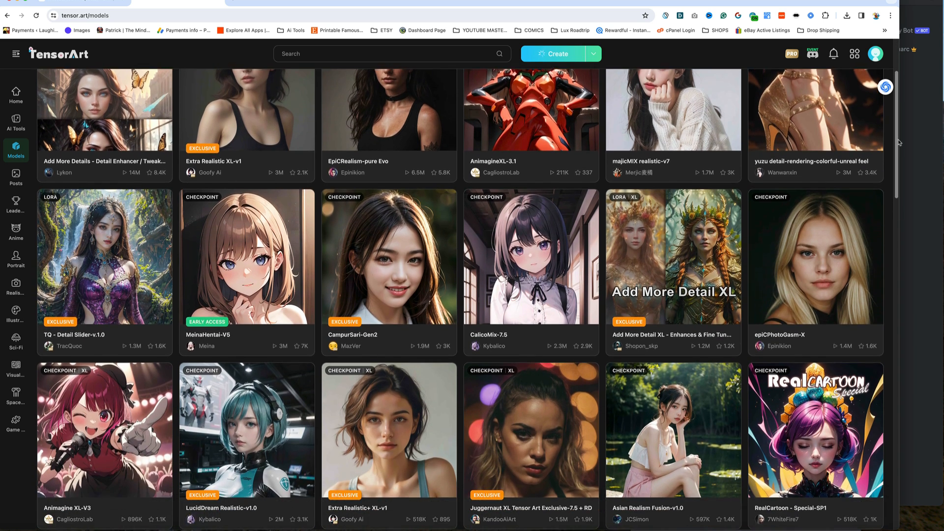
scroll(down, 3)
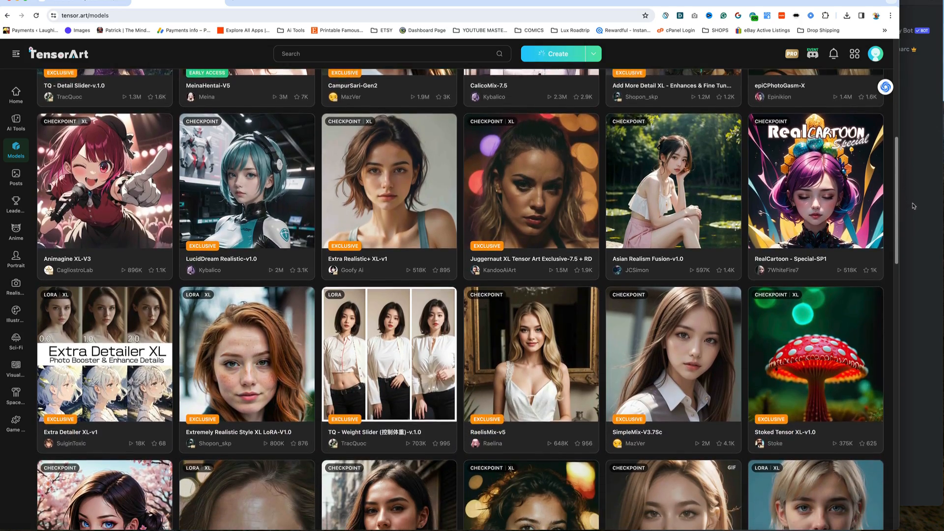
scroll(down, 3)
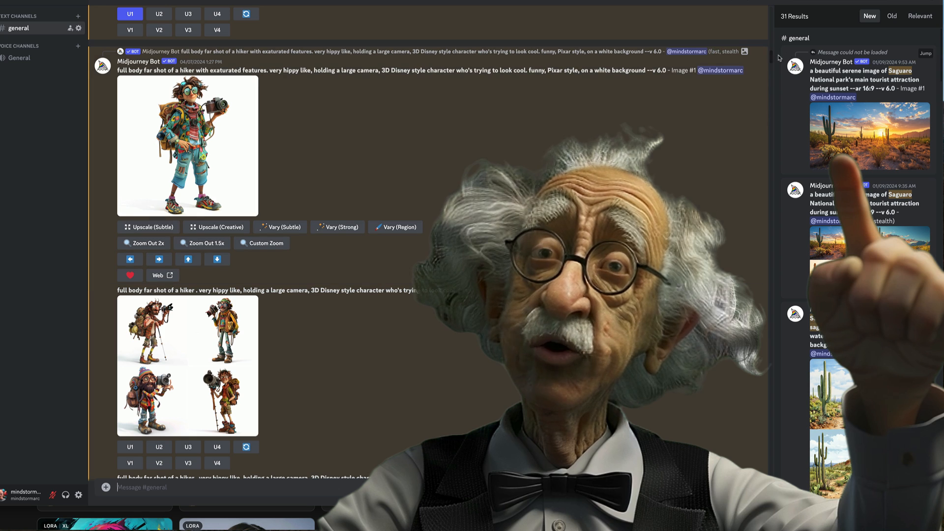
Submit an /imagine prompt for a full-body Pixar-style old Scottish gentleman at --ar 2:3.
scroll(down, 3)
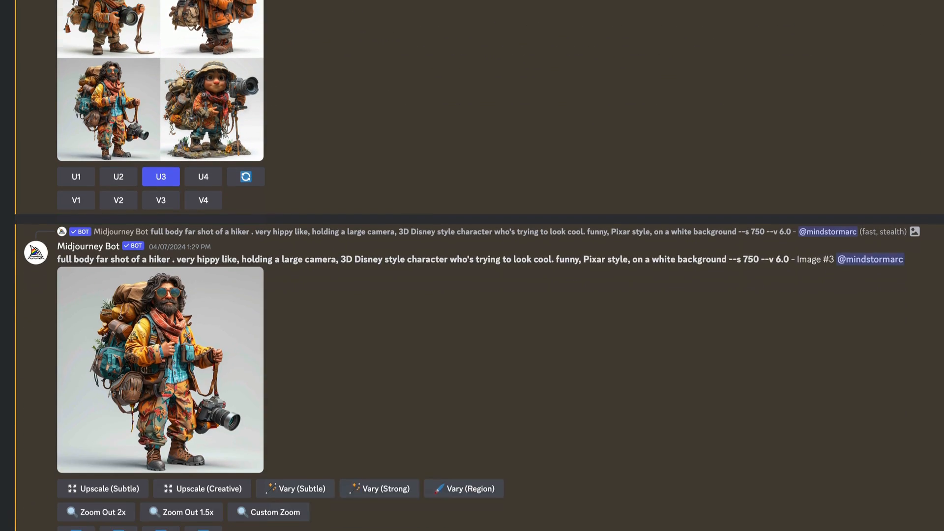
click(160, 370)
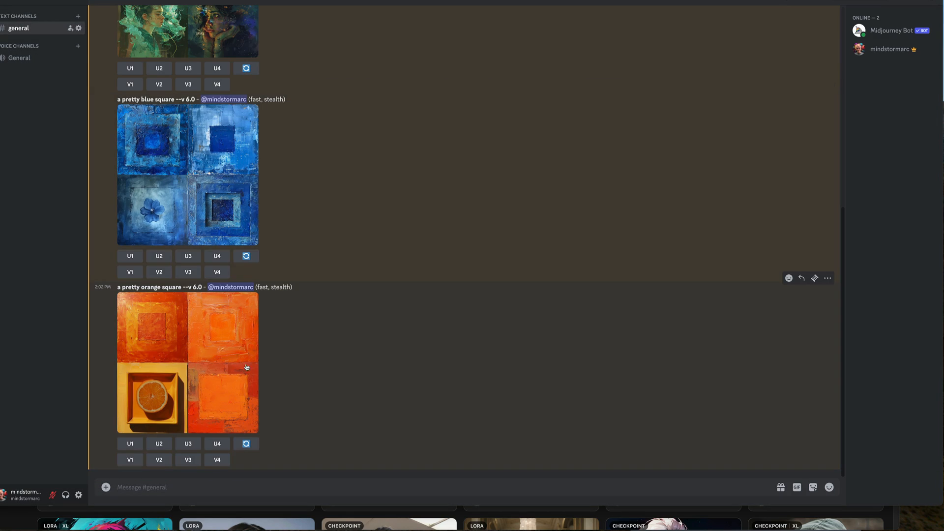
text(/)
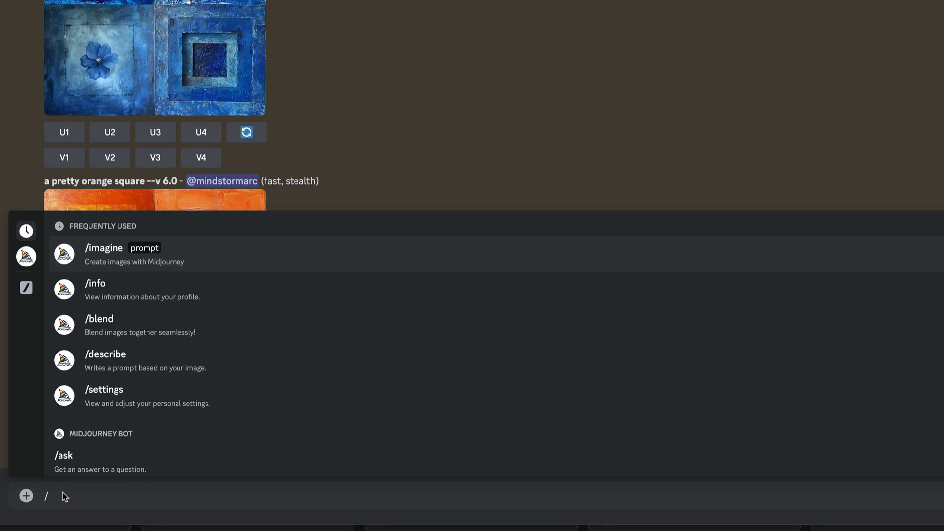
mouse_move(63, 494)
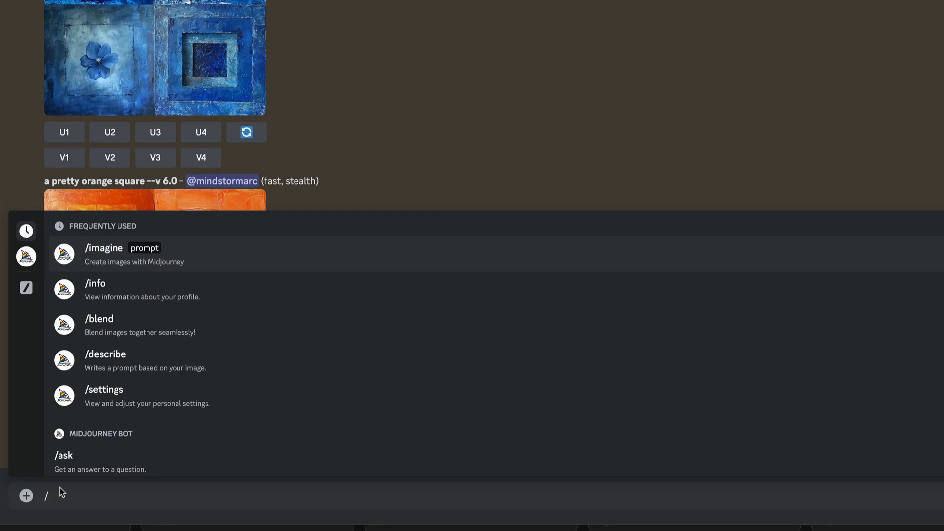
click(103, 247)
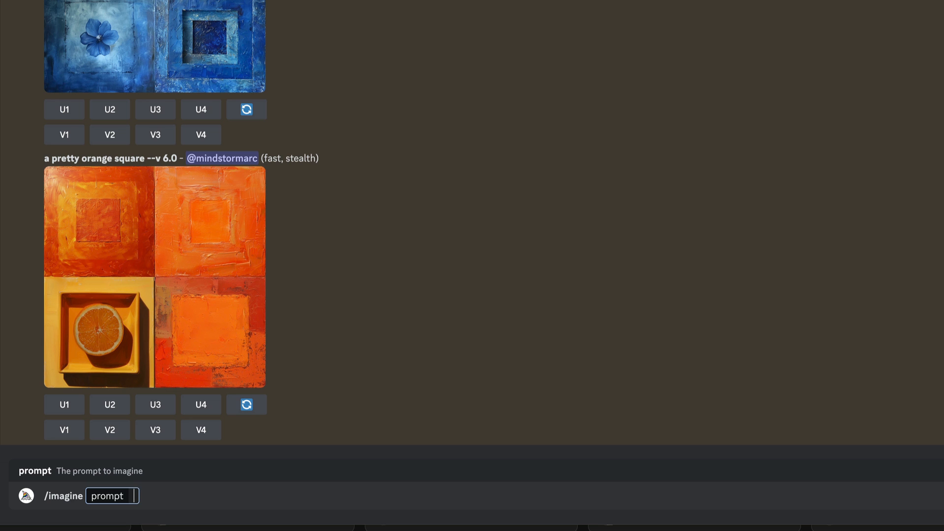
text(full body far shot of a hiker . very hippy like, holding a large camera, 3D Disney style character who's trying to look cool. funny, Pixar style, on a v)
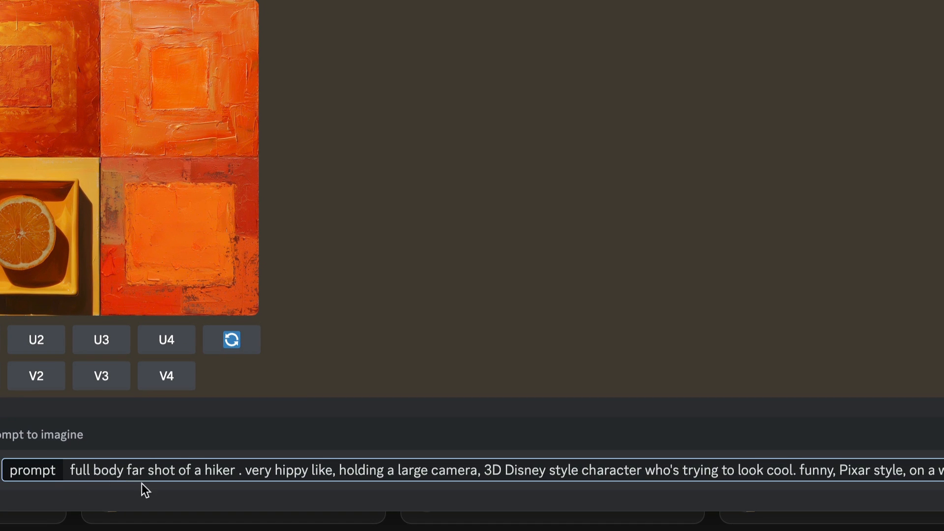
double_click(219, 470)
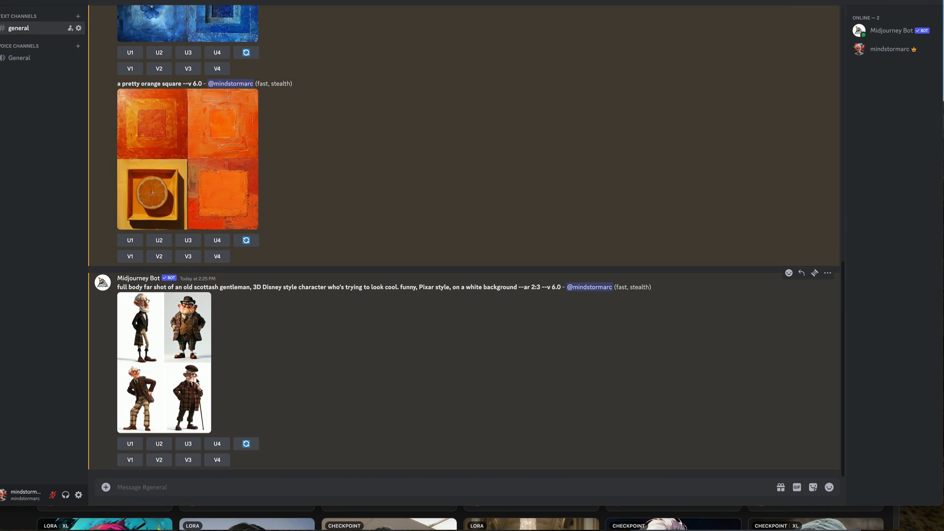
click(164, 361)
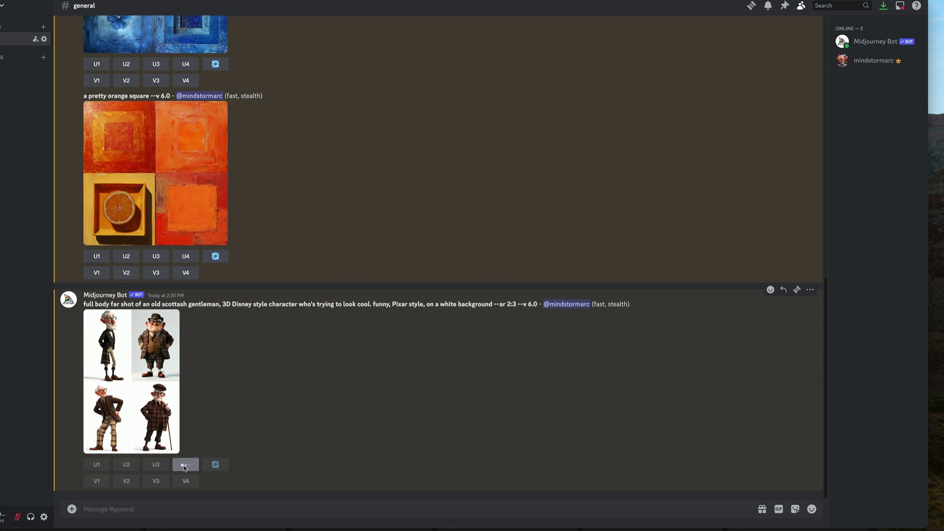
Upscale the fourth gentleman (U4) and write ', he is running and he is scared,' into a new prompt.
click(186, 464)
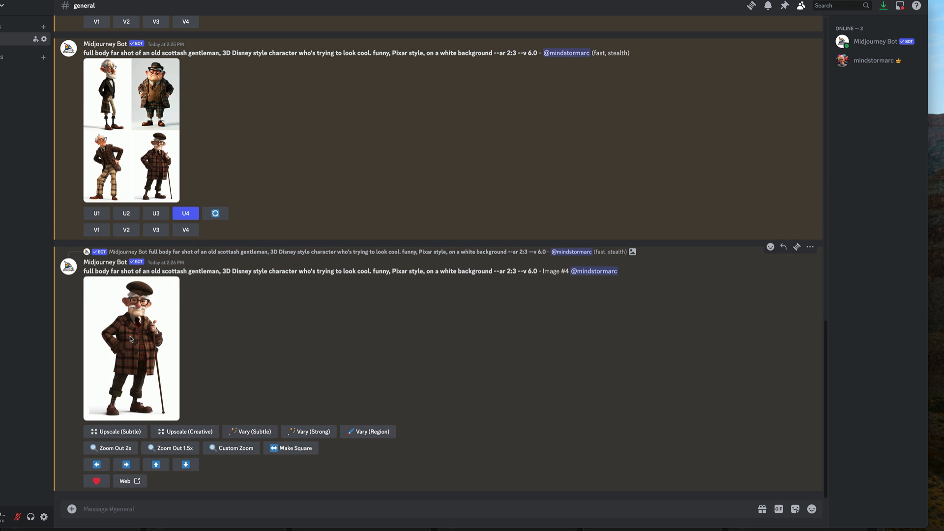
scroll(down, 3)
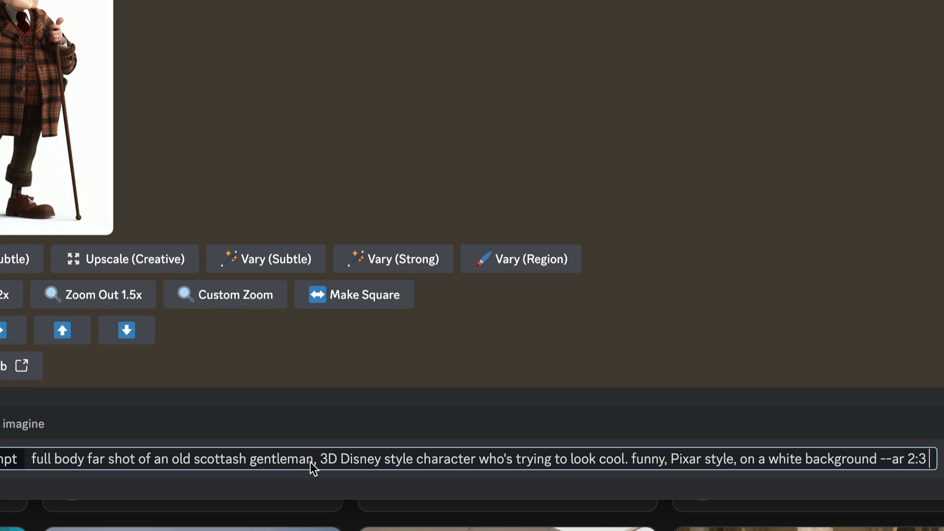
text(, he is run)
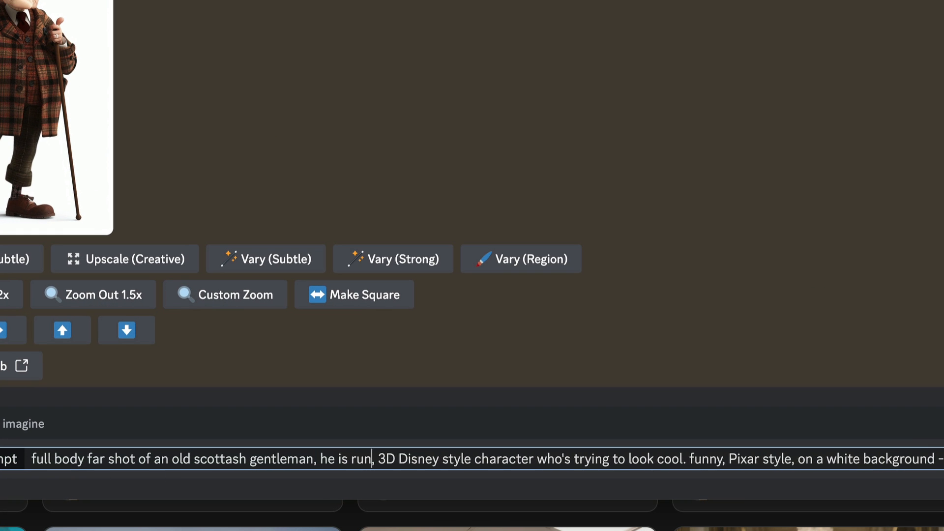
text(ning and he is scared,)
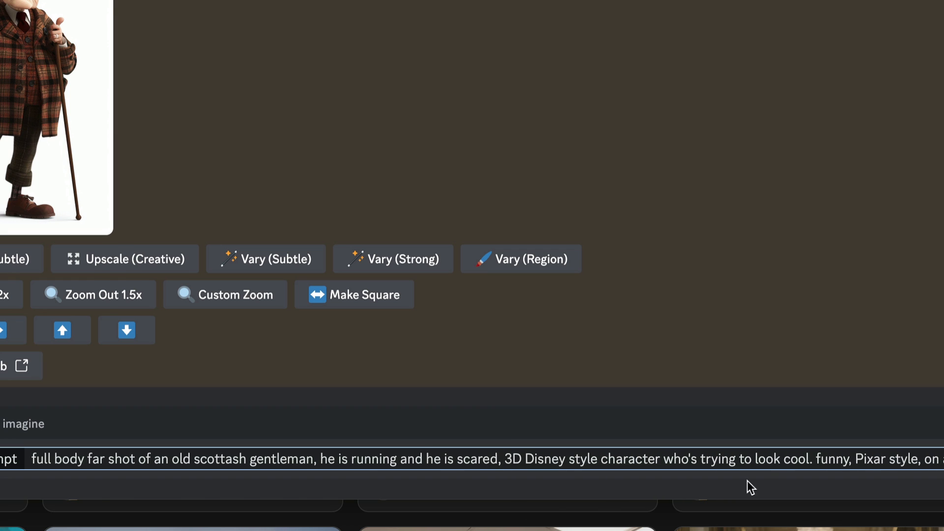
Copy the enlarged gentleman's link and add it as --cref character reference.
scroll(up, 3)
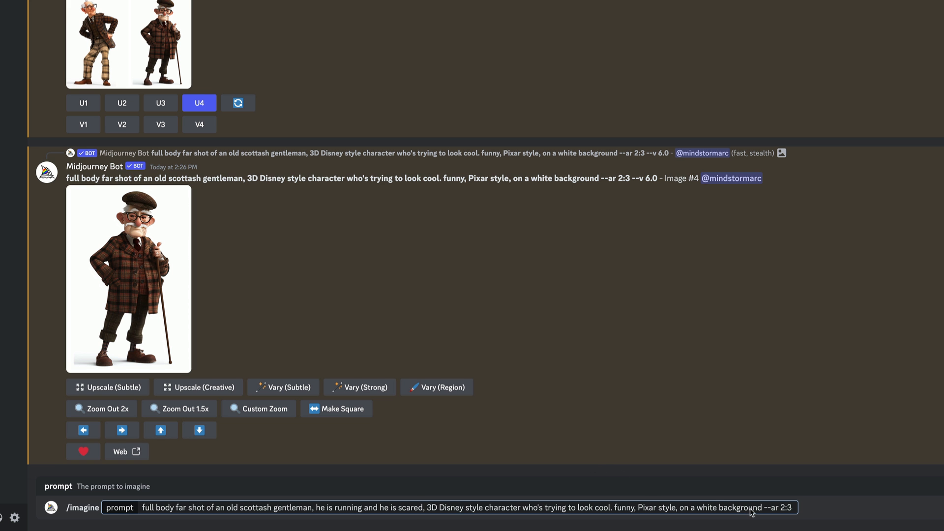
right_click(128, 280)
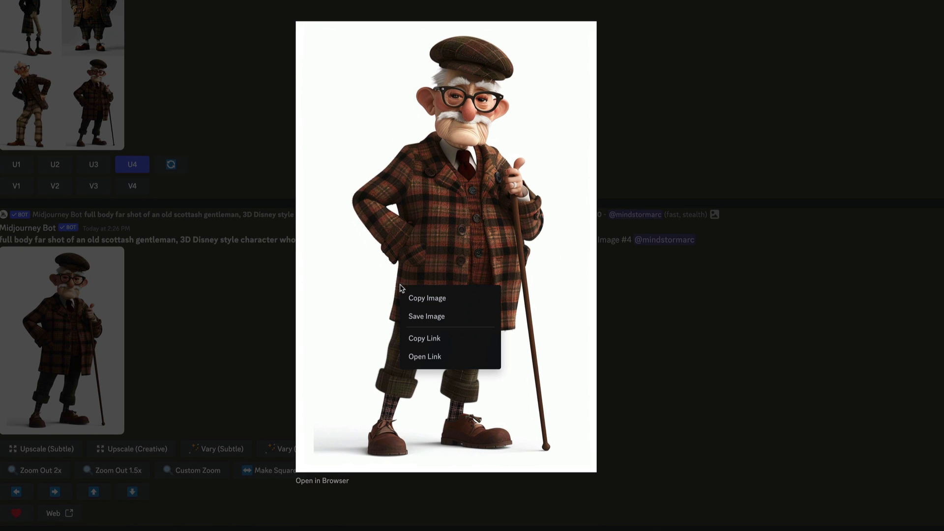
click(426, 343)
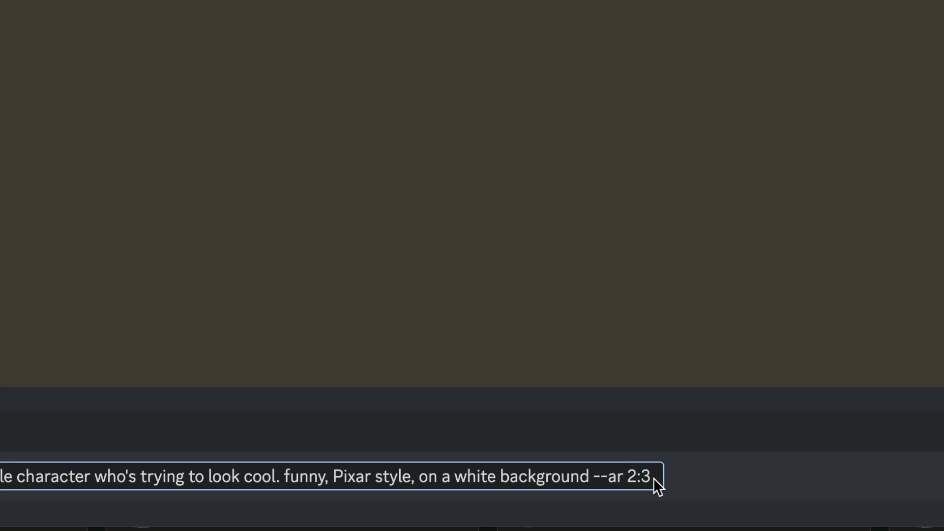
text(--c)
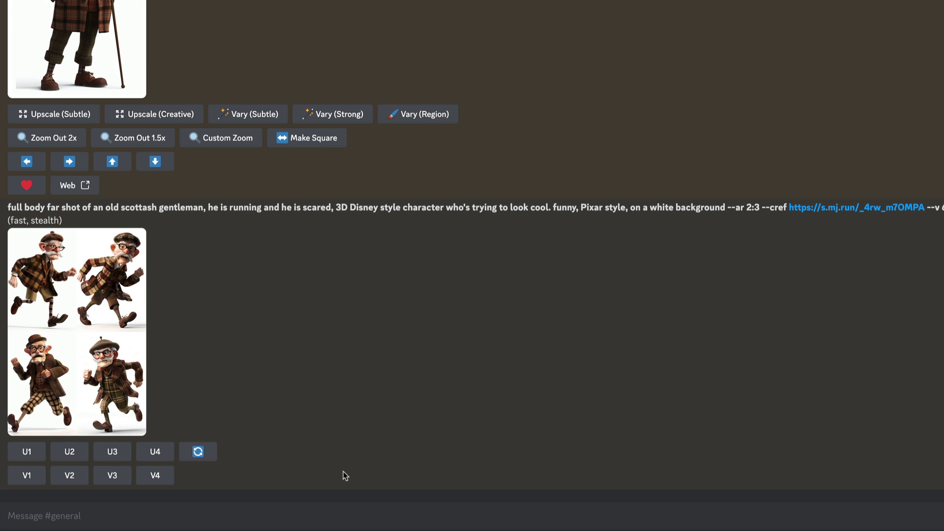
Resubmit the running-and-scared gentleman prompt with --cref link and --cw 100.
click(76, 331)
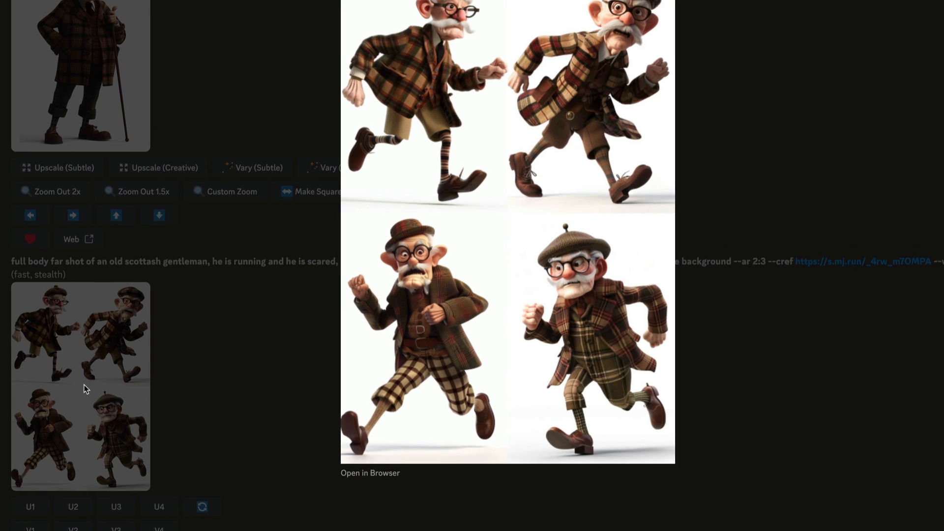
scroll(down, 3)
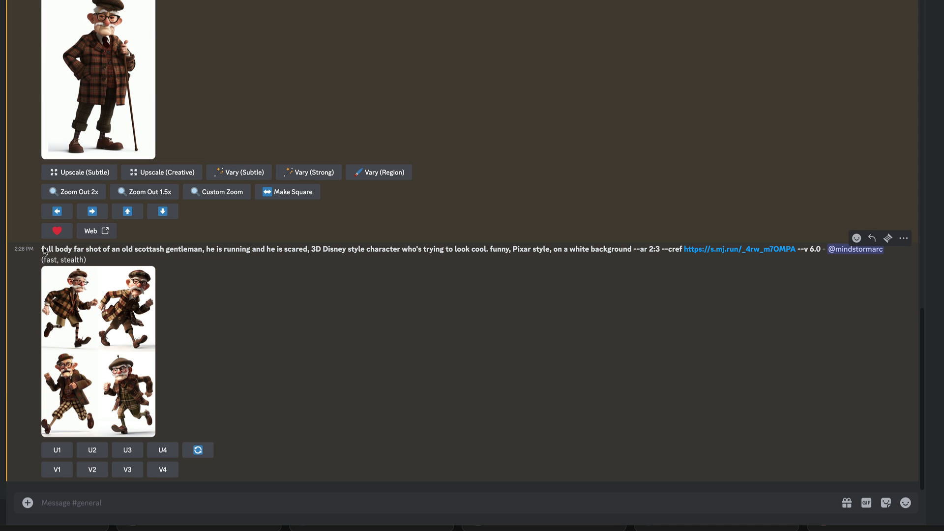
mouse_move(611, 242)
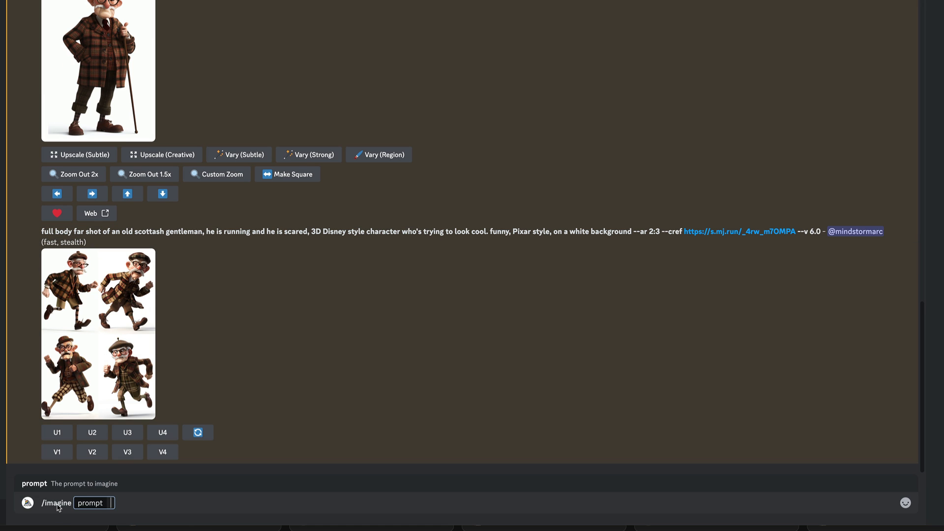
text(full body far shot of an old scottash gentleman, he is running and he is scared, 3D Disney style character who's trying to look cool. funny, Pixar style, on a white background --ar 2:3 --cref https://s.mj.run/_4rw_m7OMPA)
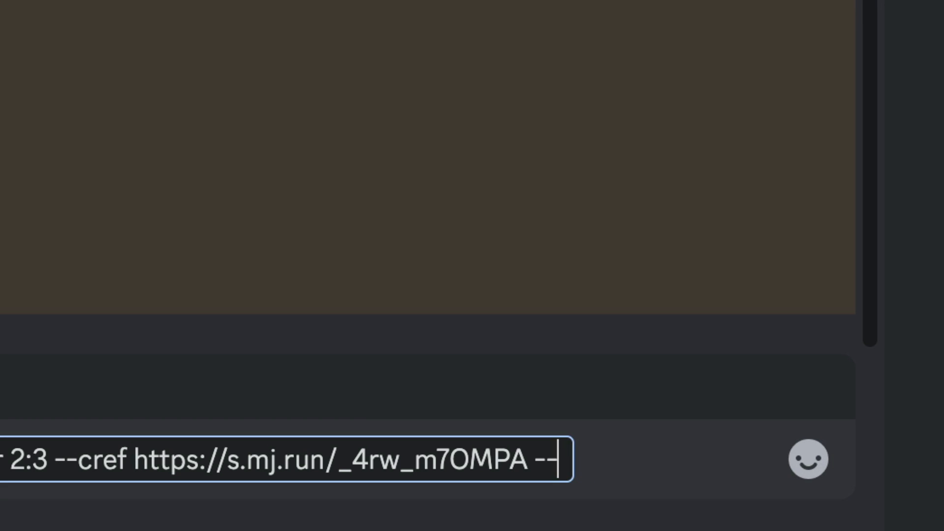
text(cw)
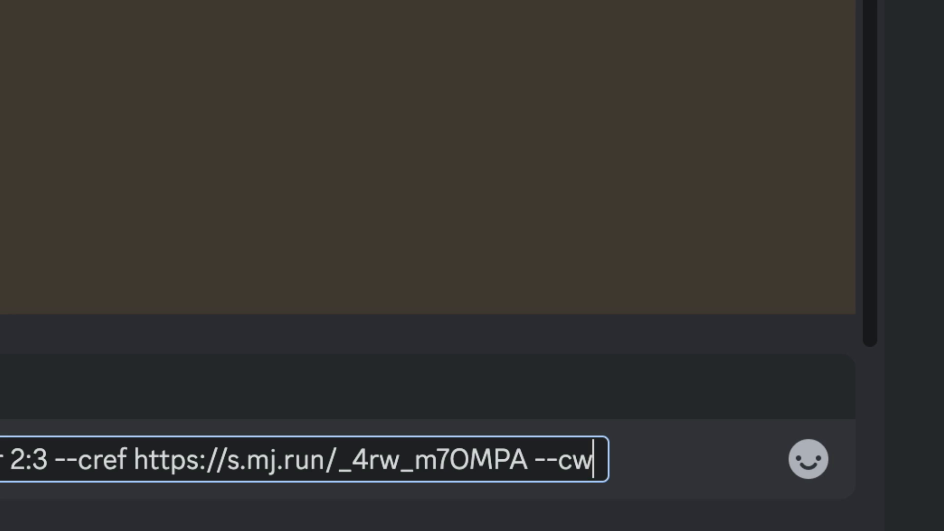
text(100)
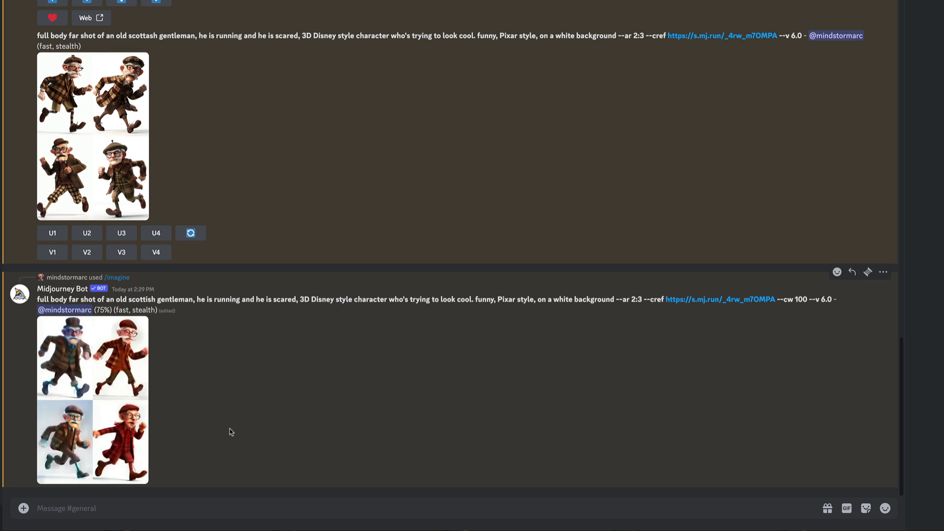
scroll(up, 3)
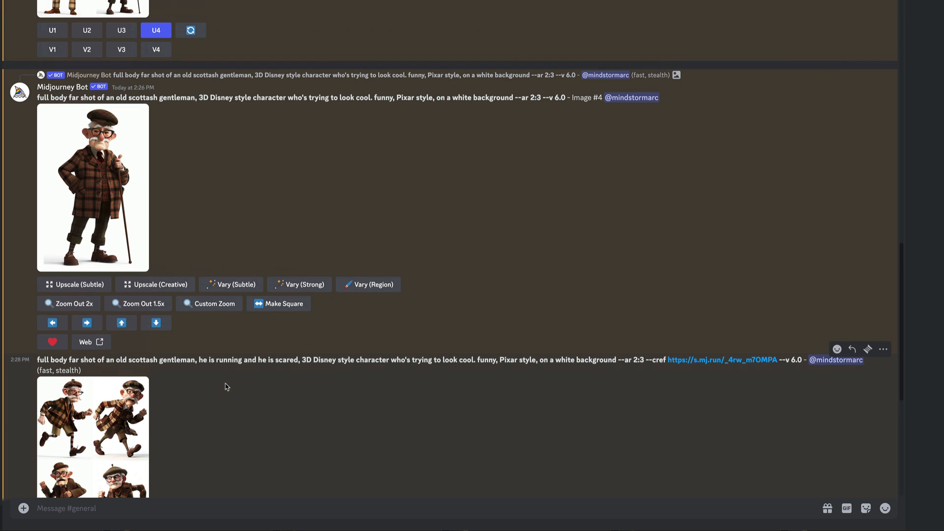
Switch to the old English man channel and select 'photorealistic' in the two-cref --cw 100 prompt to edit.
click(92, 187)
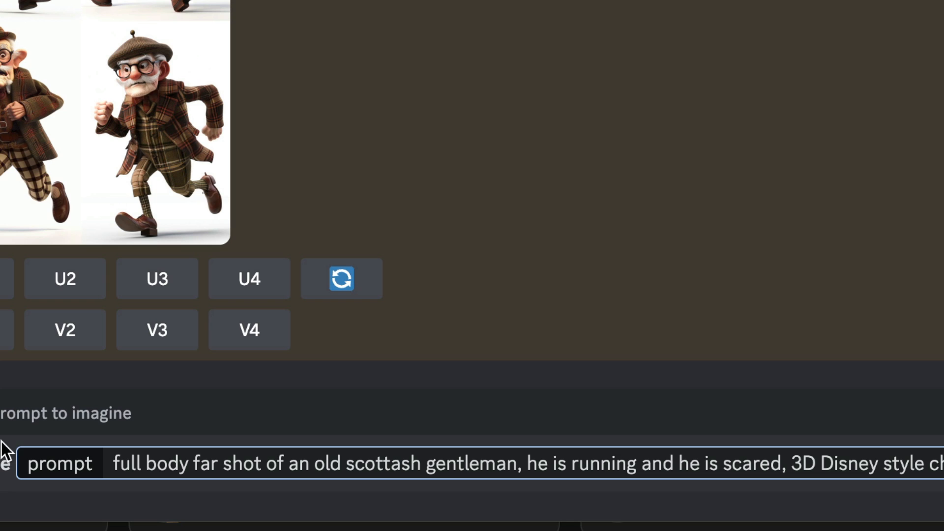
mouse_move(494, 485)
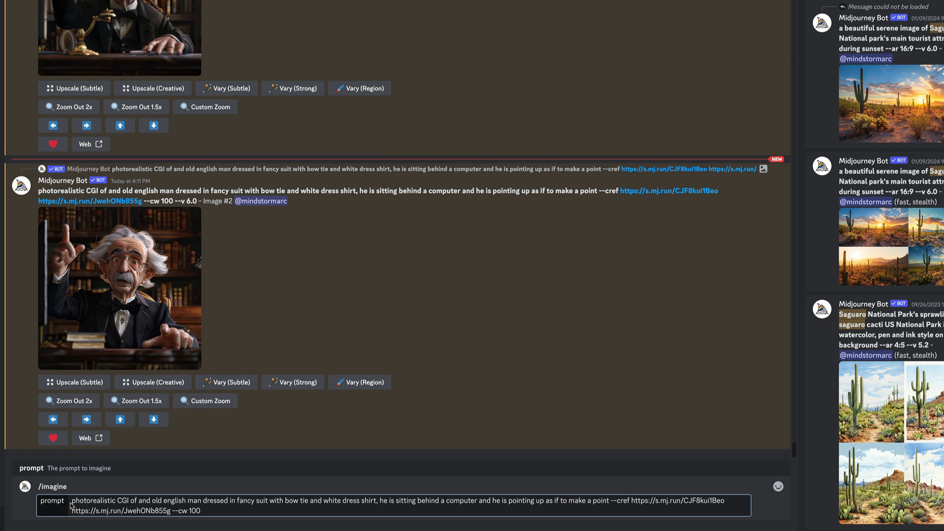
double_click(79, 500)
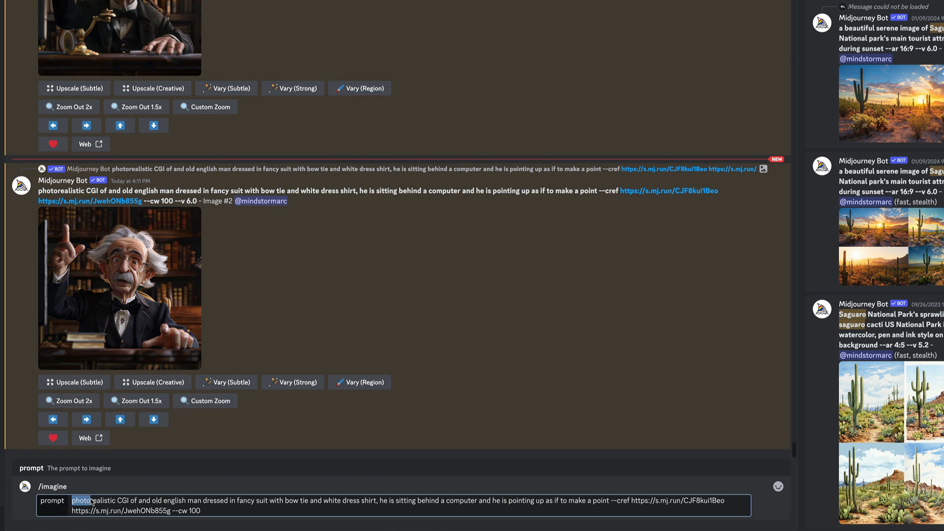